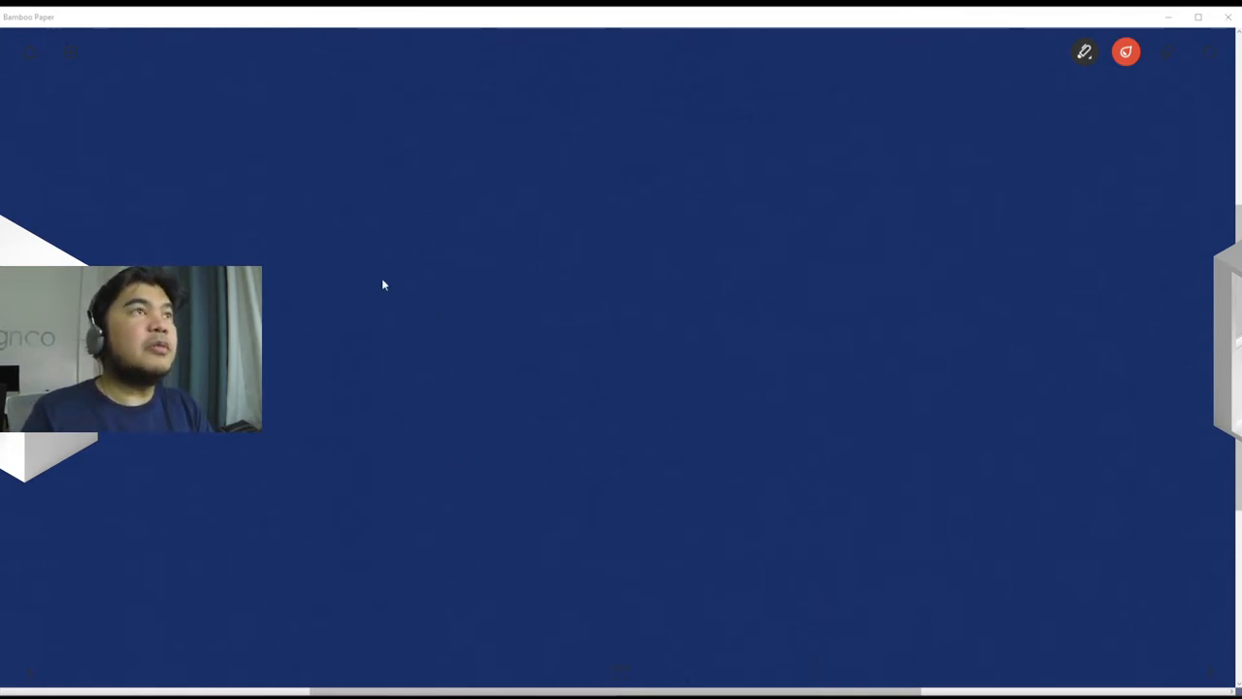
{"action": "mouse_move", "coordinate": [485, 229]}
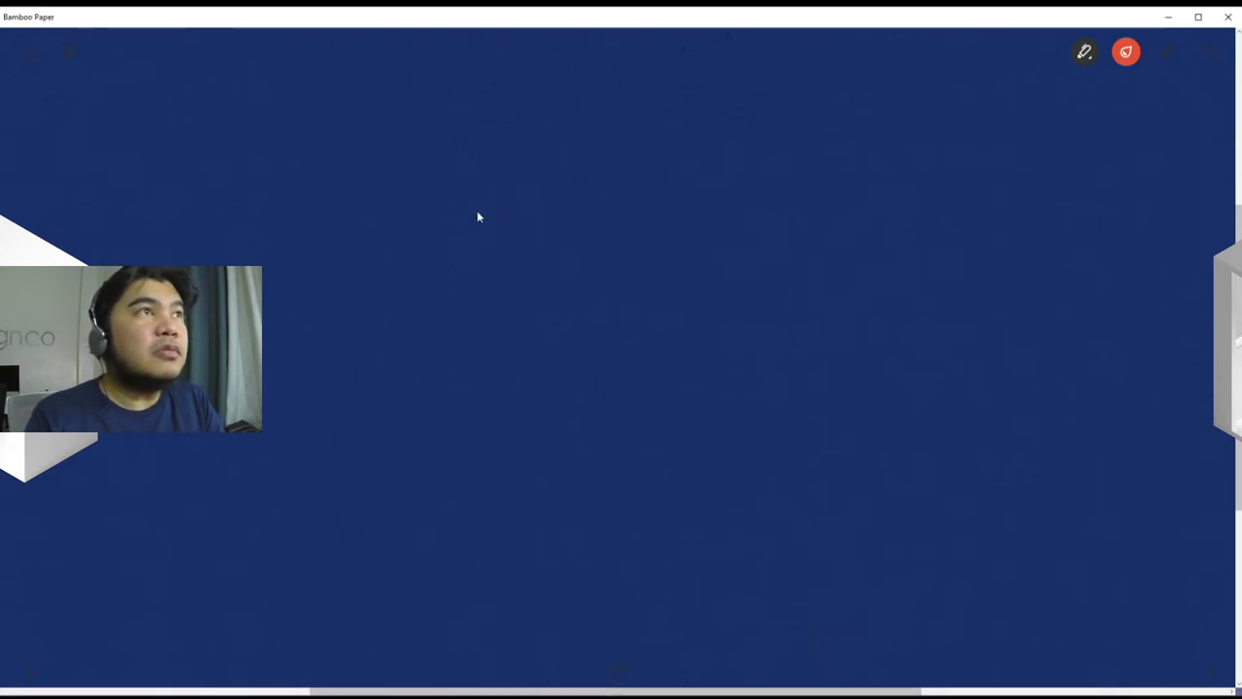
Step: Switch the pen ink colour to white for writing on the blue page
{"action": "left_click", "coordinate": [1125, 50]}
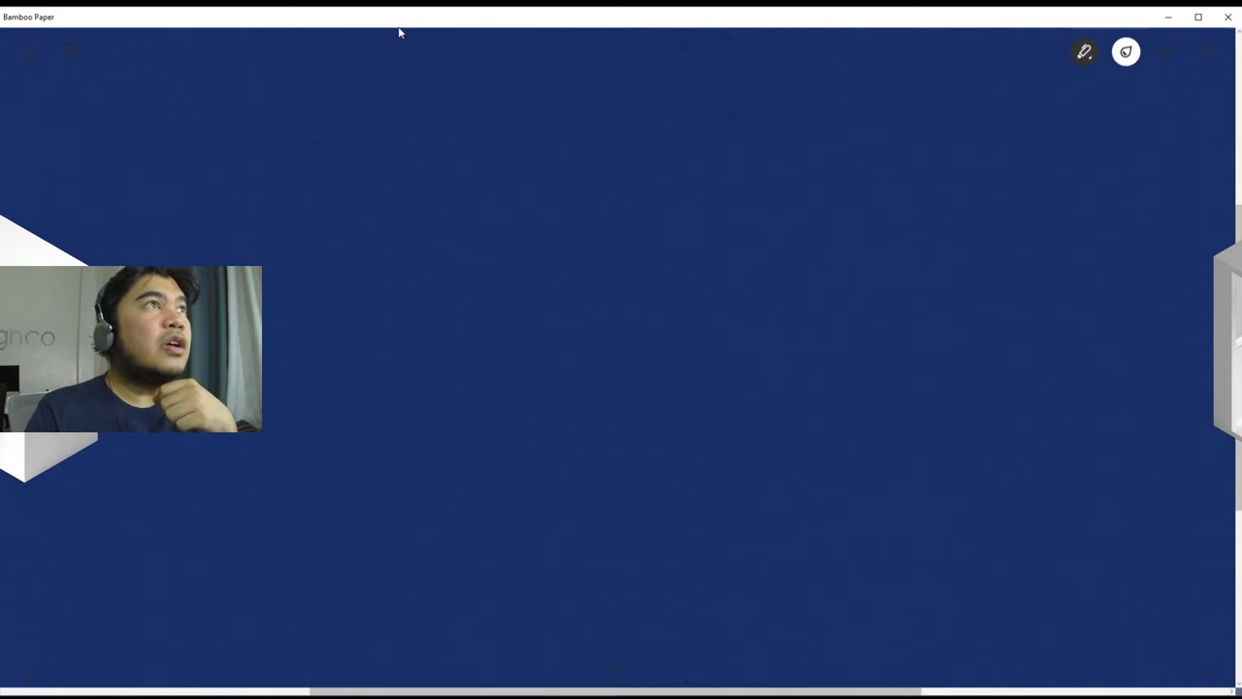
Step: Handwrite 'Lightroom // Development of' in white across the top of the page
{"action": "left_click_drag", "start_coordinate": [345, 74], "coordinate": [392, 120]}
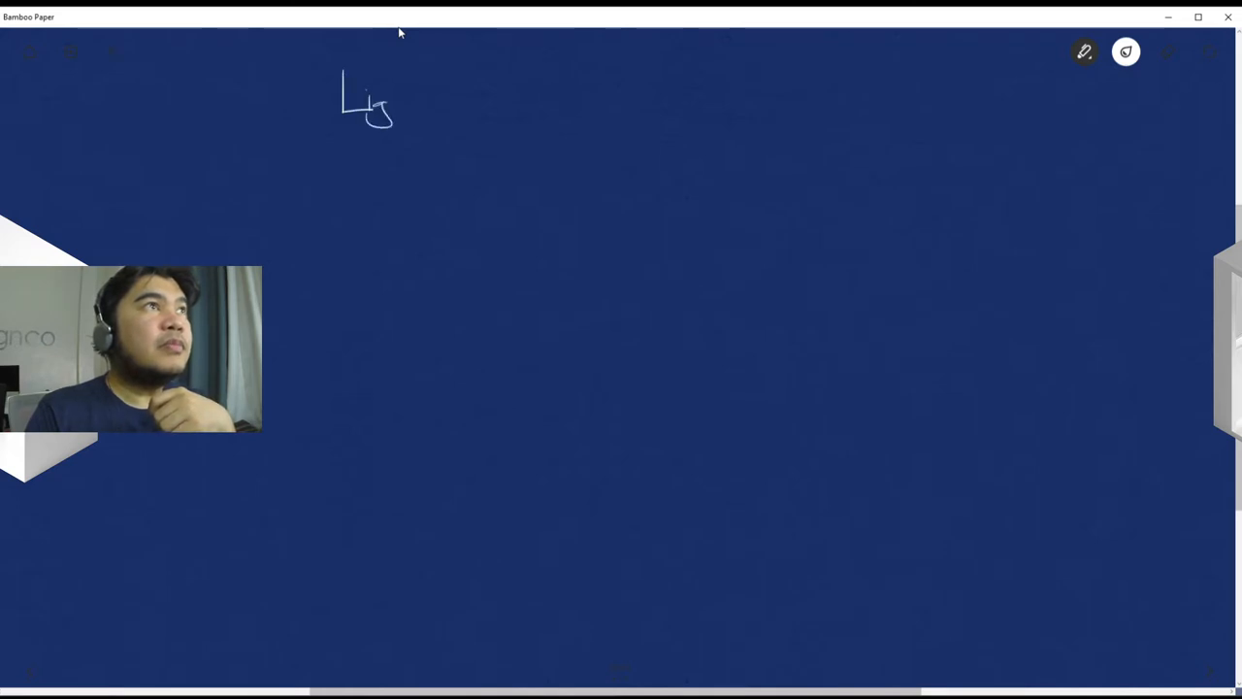
{"action": "left_click_drag", "start_coordinate": [388, 97], "coordinate": [437, 101]}
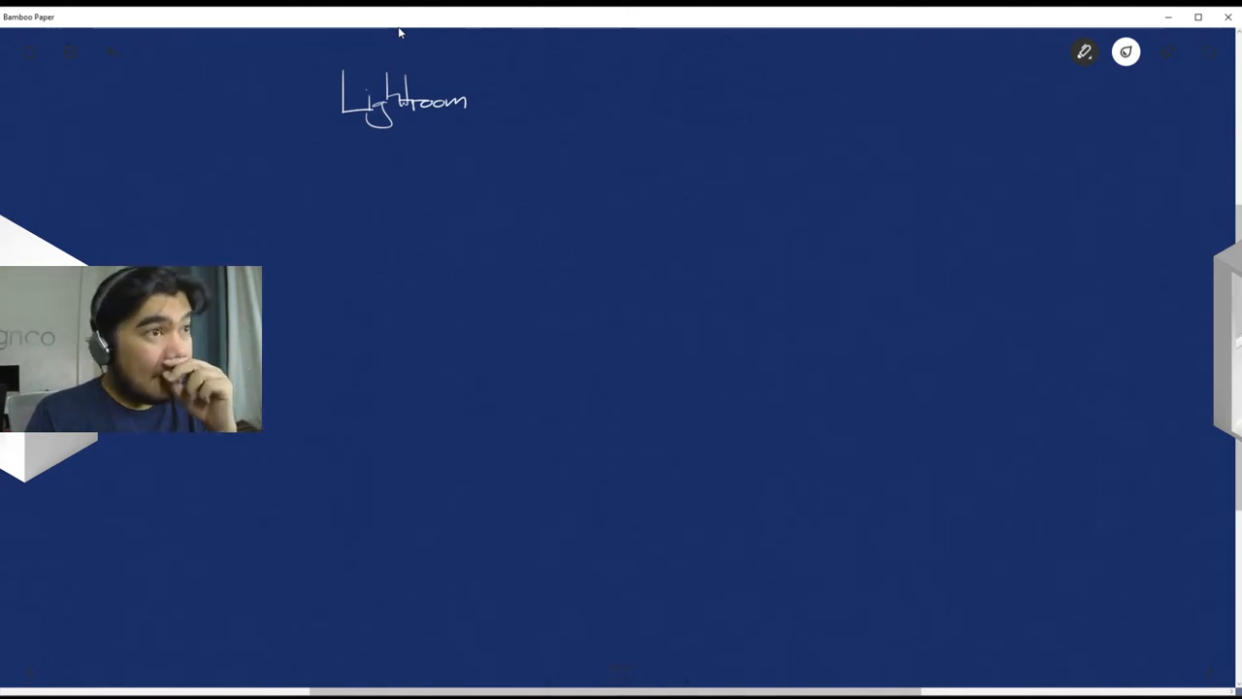
{"action": "left_click_drag", "start_coordinate": [476, 108], "coordinate": [495, 93]}
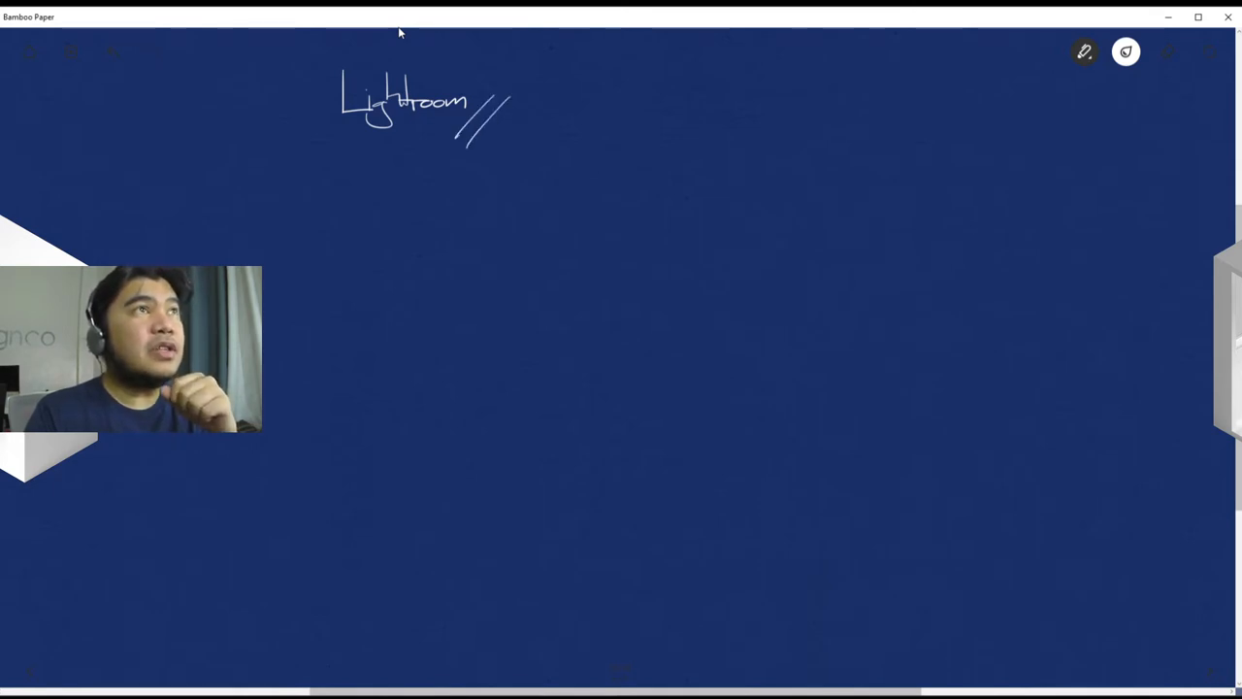
{"action": "left_click_drag", "start_coordinate": [503, 121], "coordinate": [531, 139]}
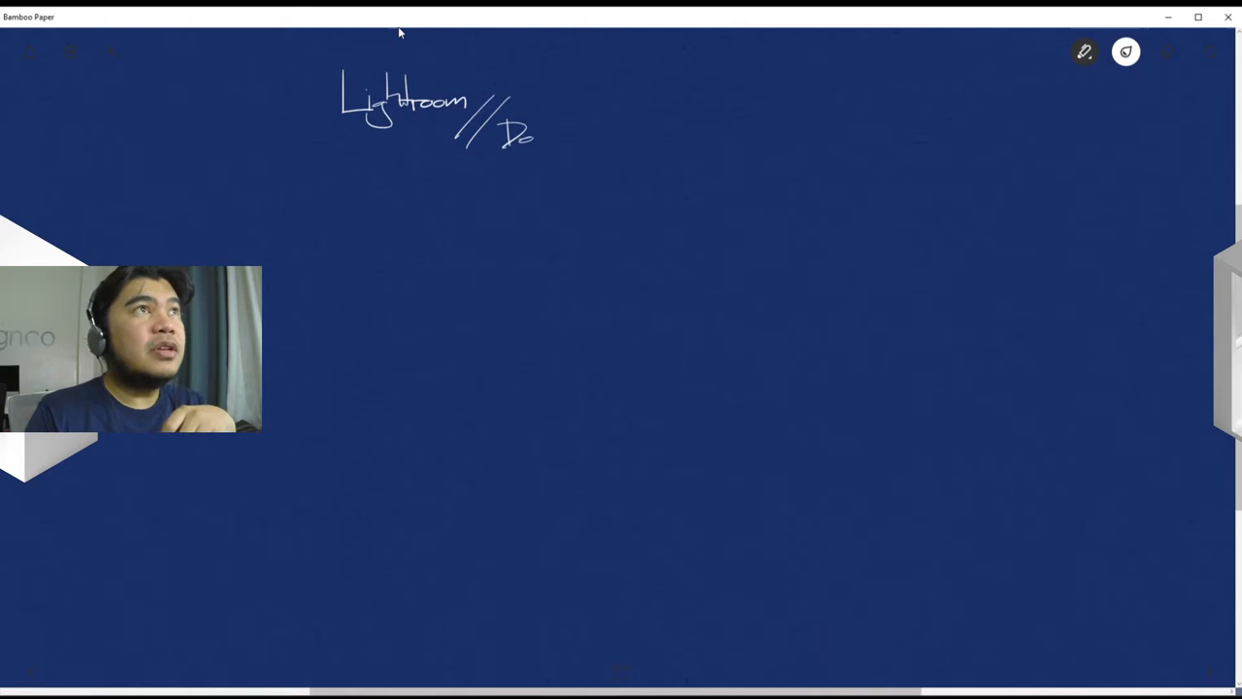
{"action": "left_click_drag", "start_coordinate": [515, 126], "coordinate": [582, 145]}
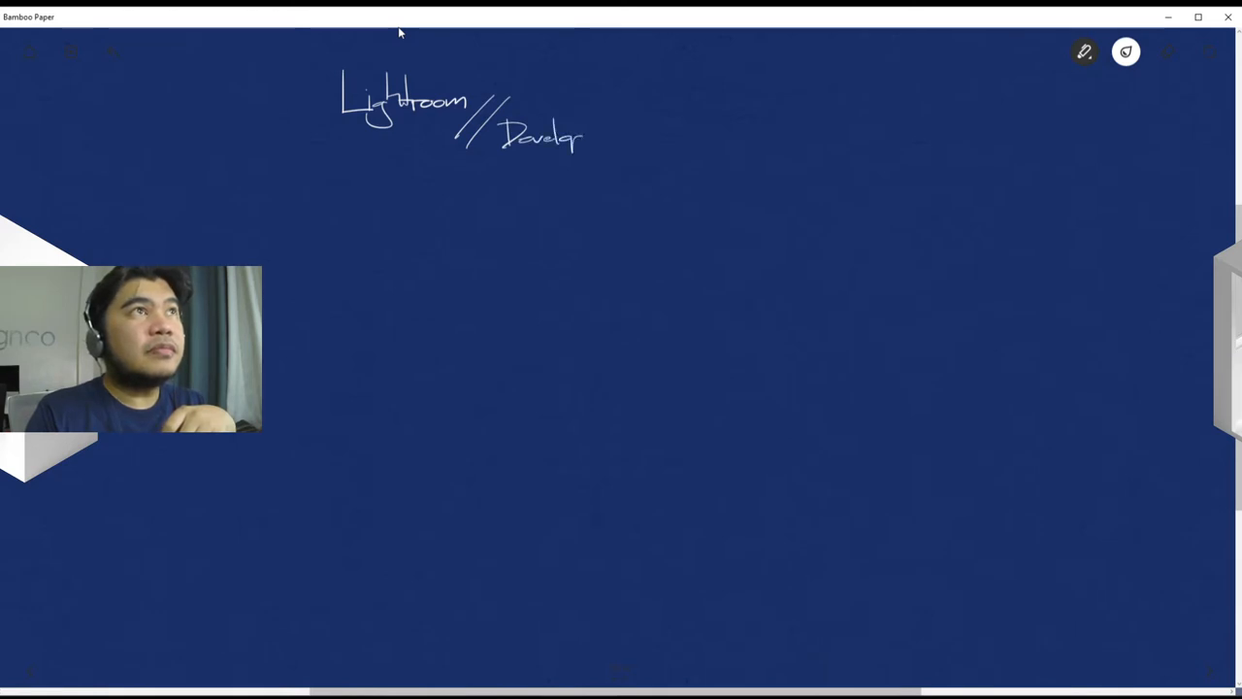
{"action": "left_click_drag", "start_coordinate": [586, 136], "coordinate": [637, 136]}
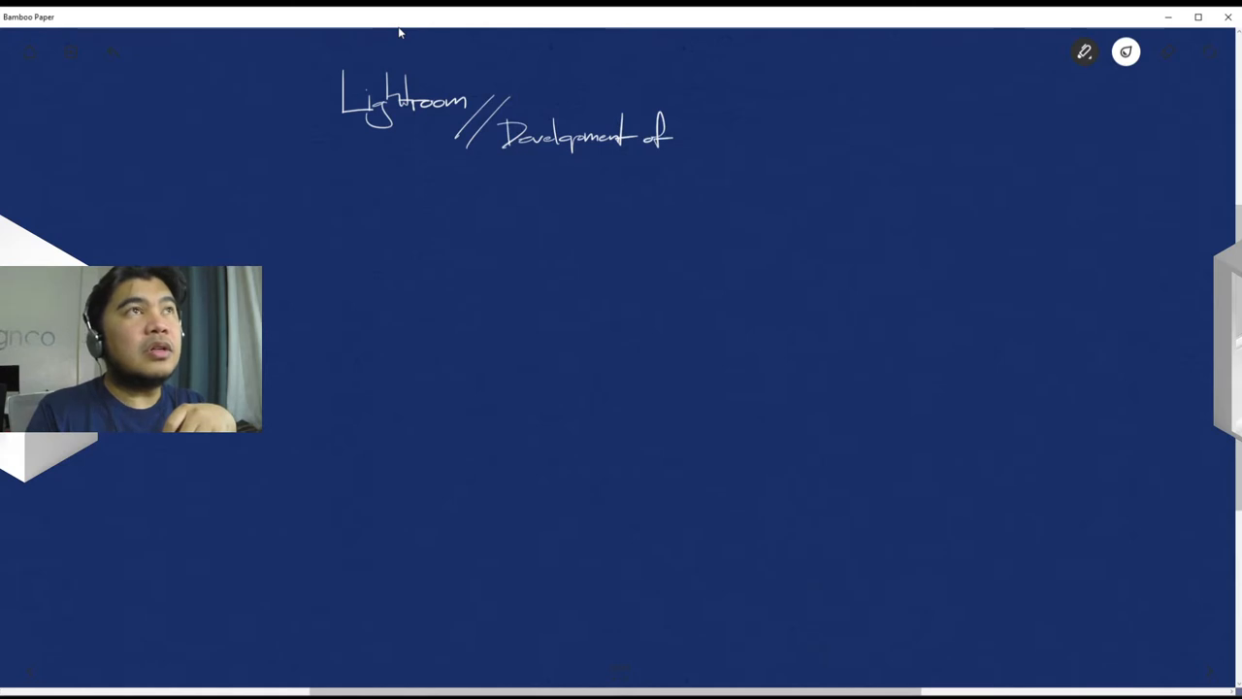
Step: Complete the title with 'RAW / process images'
{"action": "left_click_drag", "start_coordinate": [679, 136], "coordinate": [718, 136]}
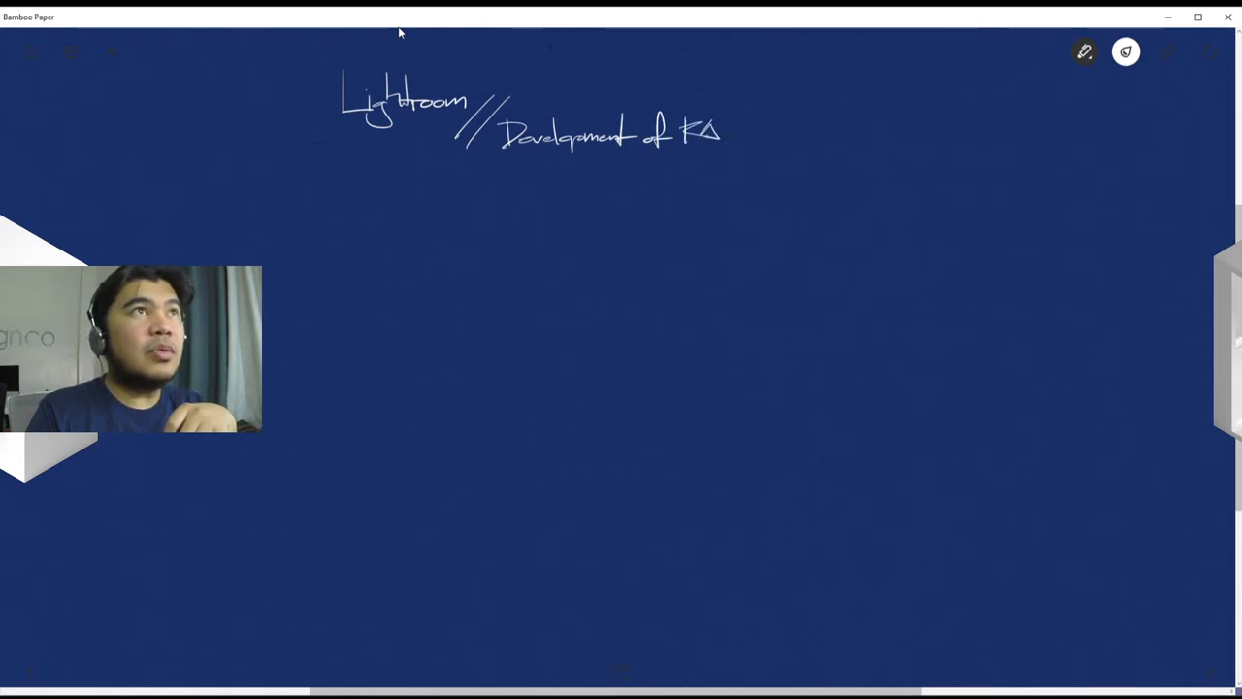
{"action": "left_click_drag", "start_coordinate": [733, 117], "coordinate": [760, 146]}
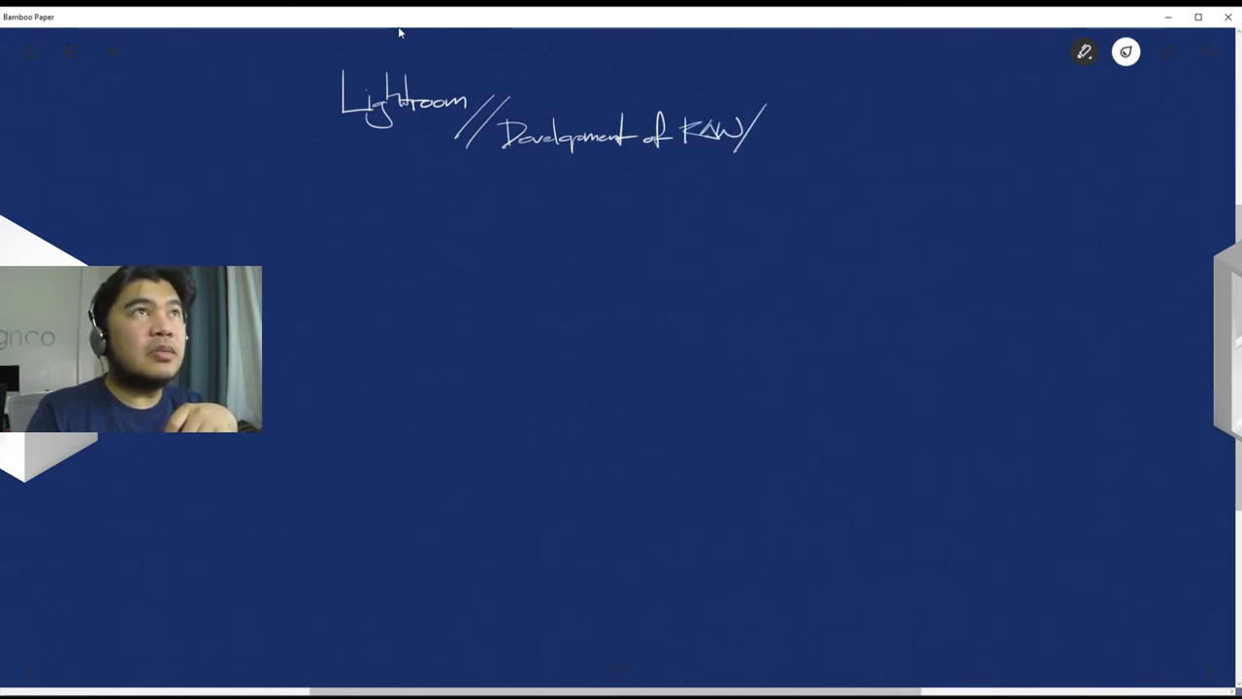
{"action": "left_click_drag", "start_coordinate": [761, 126], "coordinate": [763, 165]}
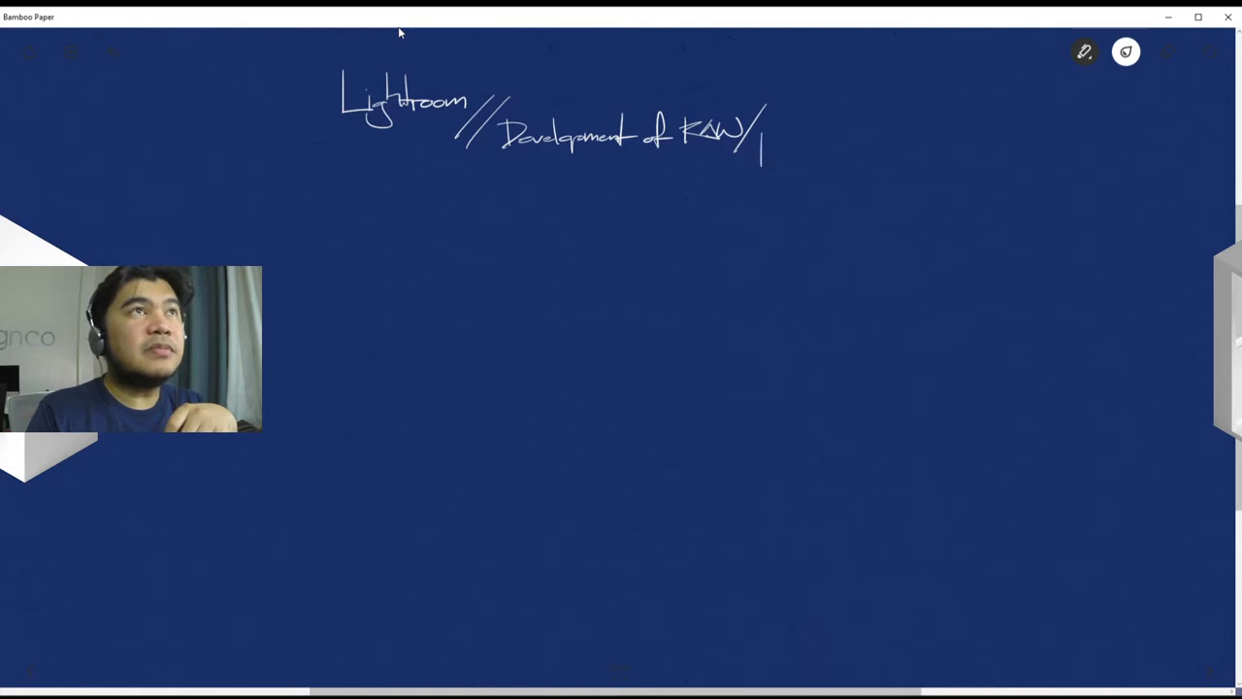
{"action": "left_click_drag", "start_coordinate": [760, 140], "coordinate": [815, 140]}
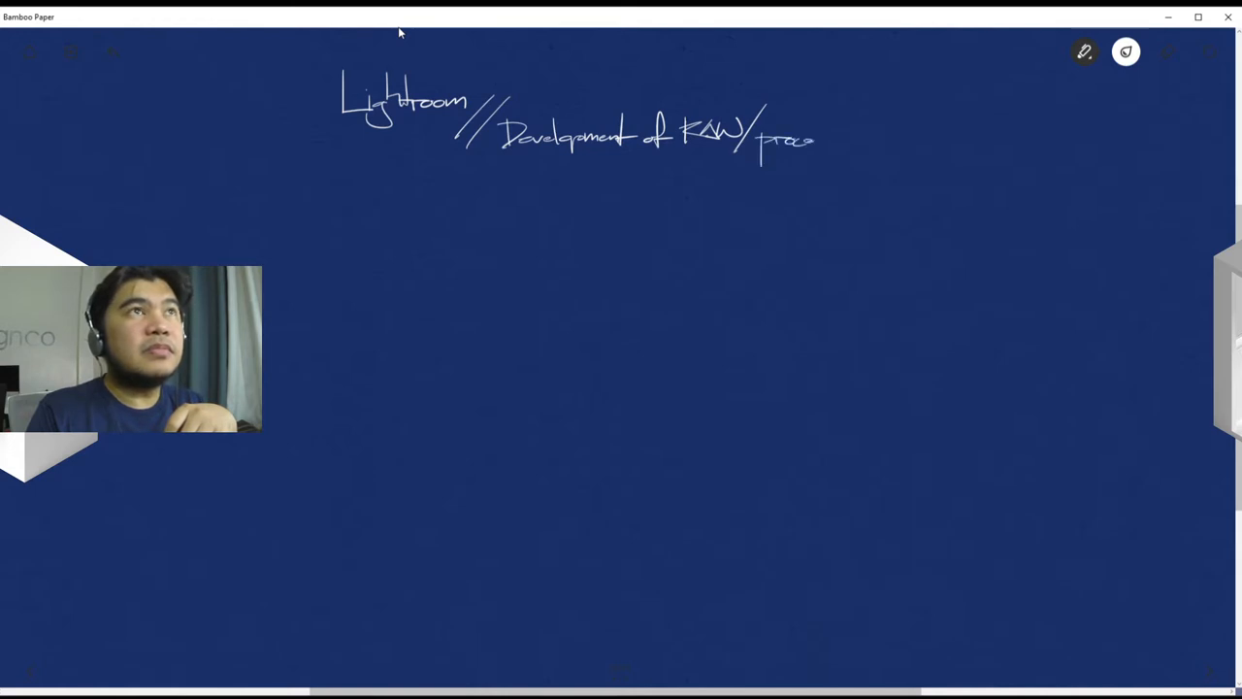
{"action": "left_click_drag", "start_coordinate": [791, 140], "coordinate": [853, 136]}
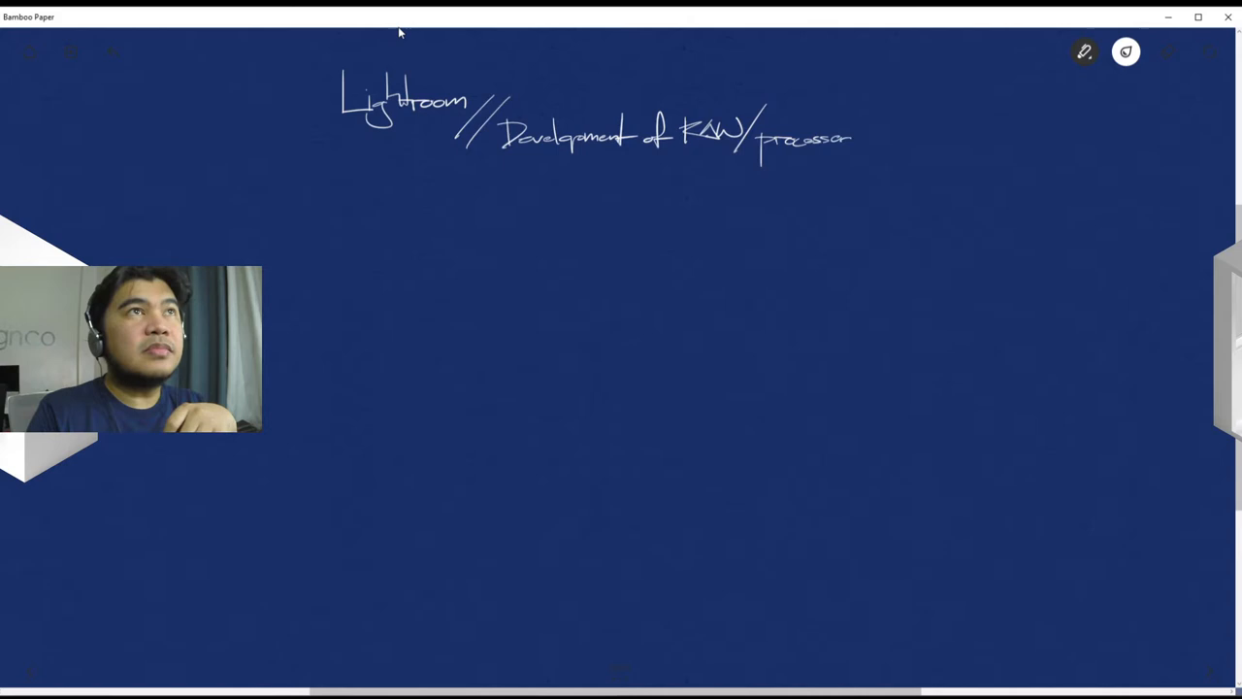
{"action": "left_click_drag", "start_coordinate": [825, 136], "coordinate": [878, 146]}
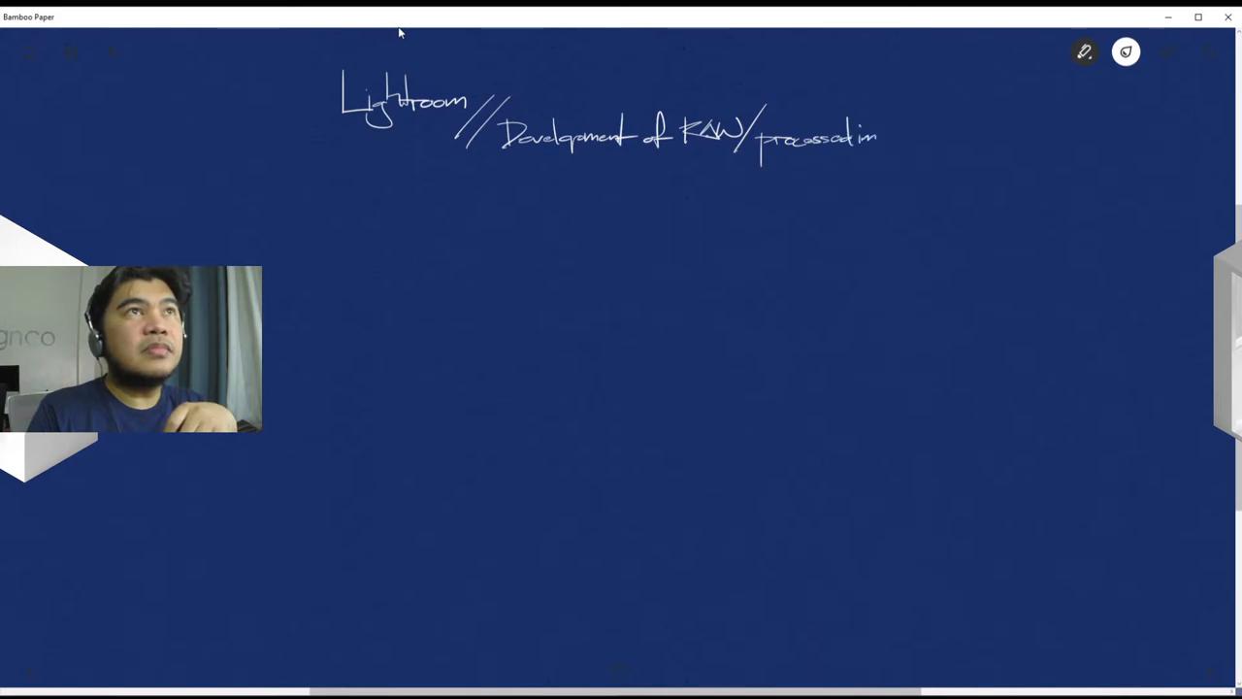
{"action": "left_click_drag", "start_coordinate": [873, 136], "coordinate": [922, 139]}
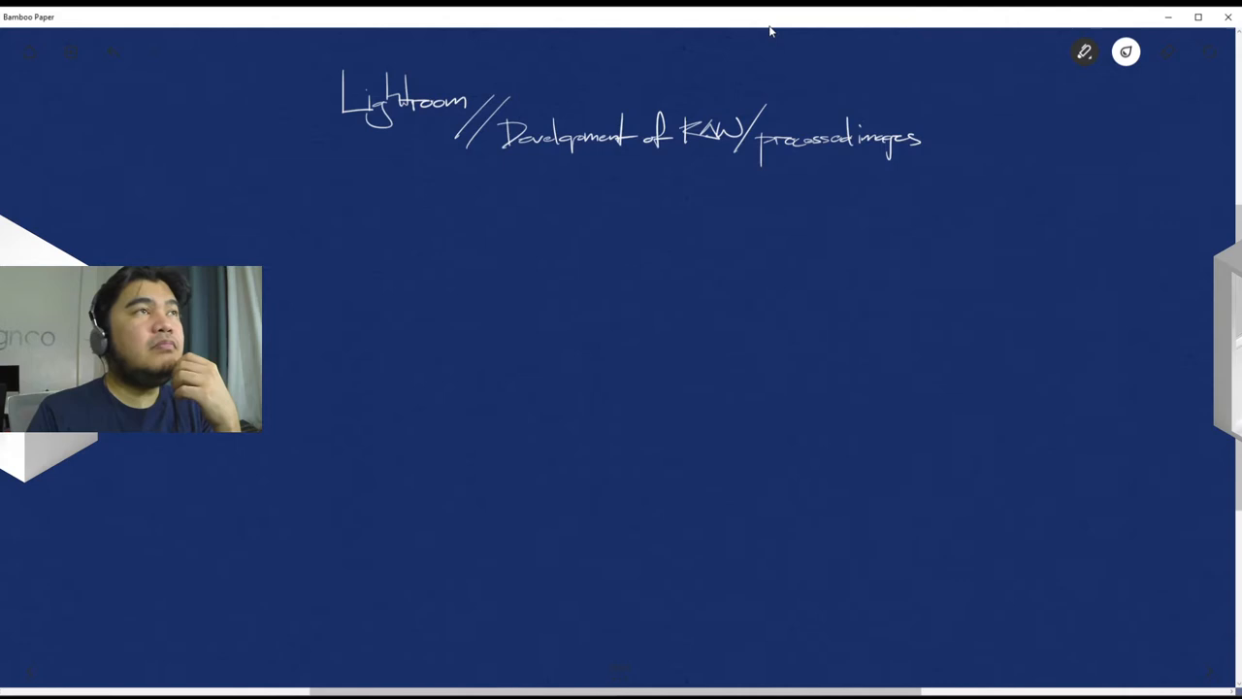
Step: Write 'LR vs PS' under the title with a vertical divider splitting two columns
{"action": "left_click_drag", "start_coordinate": [392, 179], "coordinate": [416, 210]}
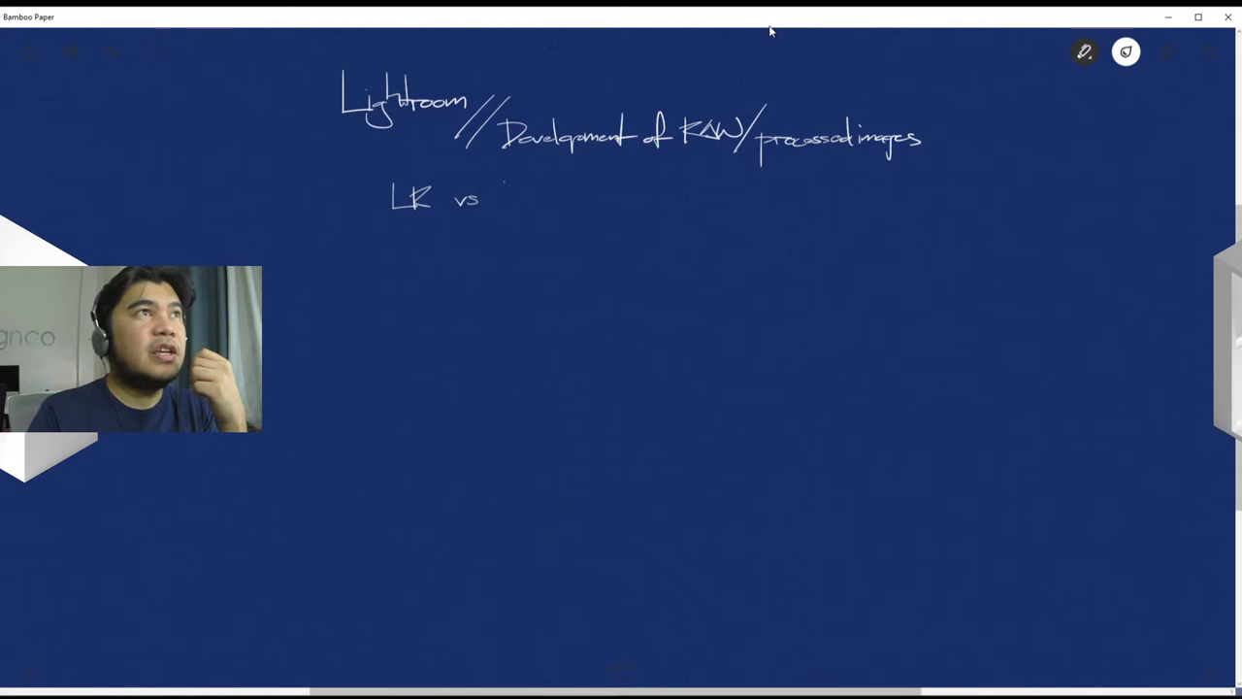
{"action": "left_click_drag", "start_coordinate": [505, 204], "coordinate": [543, 178]}
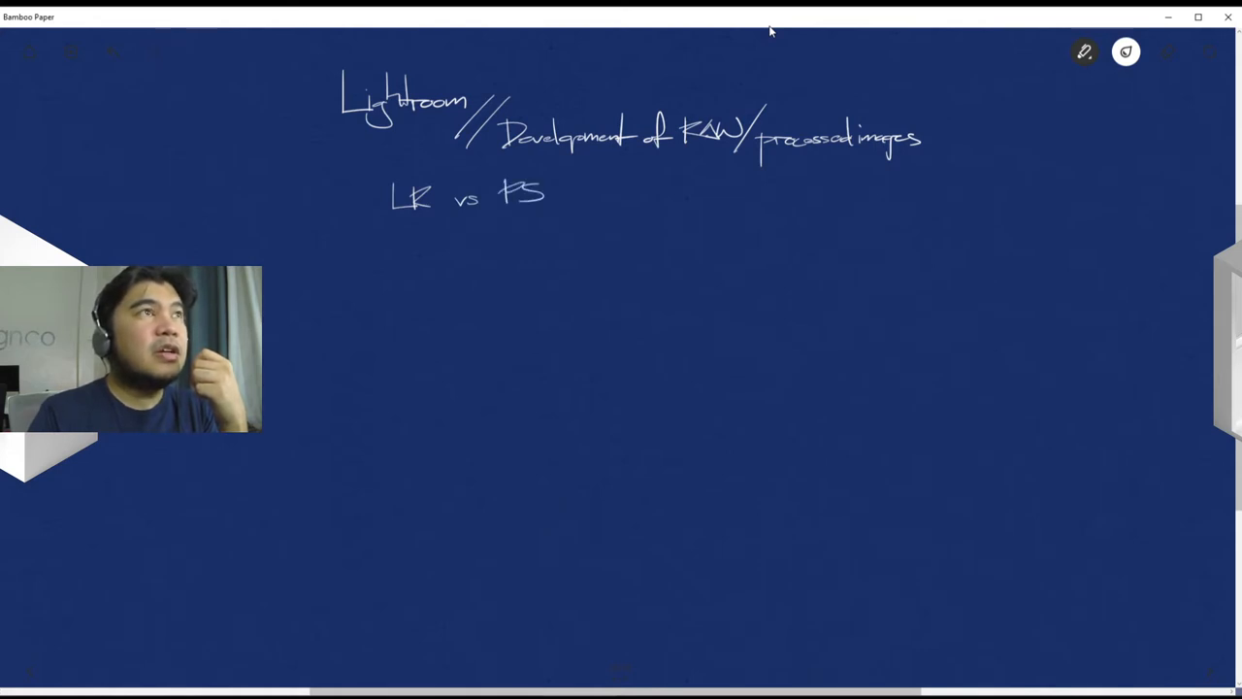
{"action": "left_click_drag", "start_coordinate": [470, 229], "coordinate": [469, 340]}
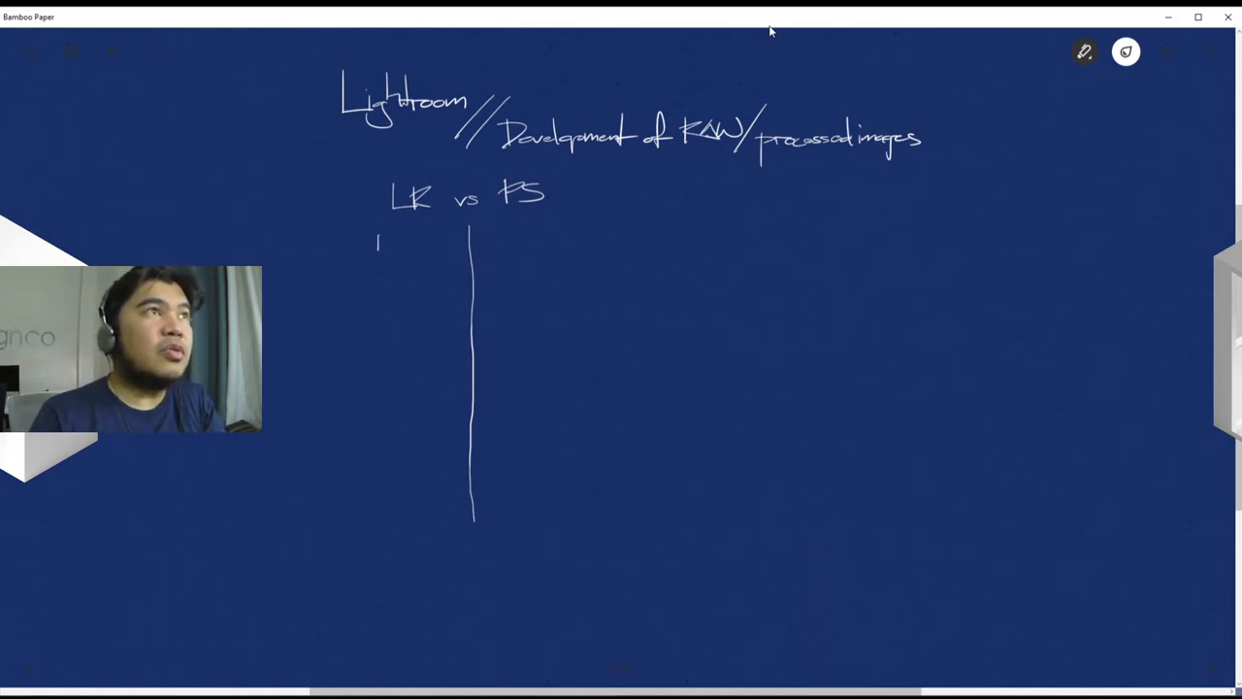
Step: Write RAW under LR, NO RAW under PS, and the collage entries in both columns
{"action": "left_click_drag", "start_coordinate": [376, 242], "coordinate": [405, 245]}
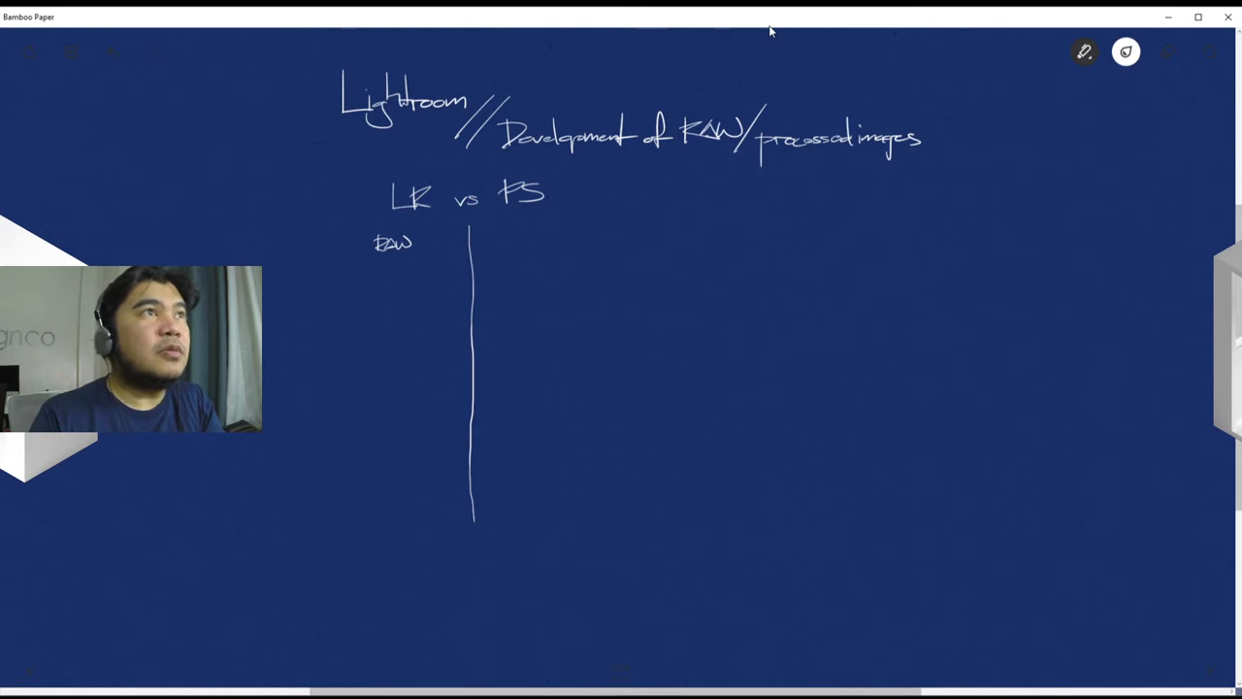
{"action": "left_click_drag", "start_coordinate": [509, 242], "coordinate": [543, 242]}
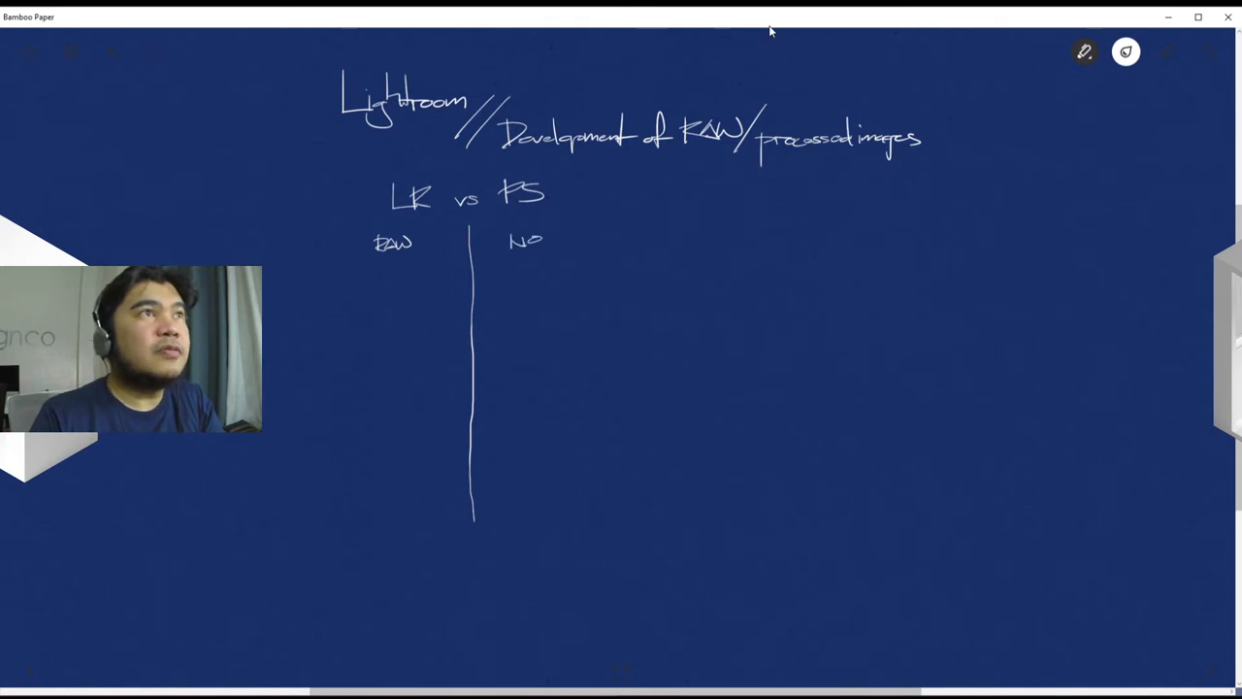
{"action": "left_click_drag", "start_coordinate": [553, 241], "coordinate": [578, 242]}
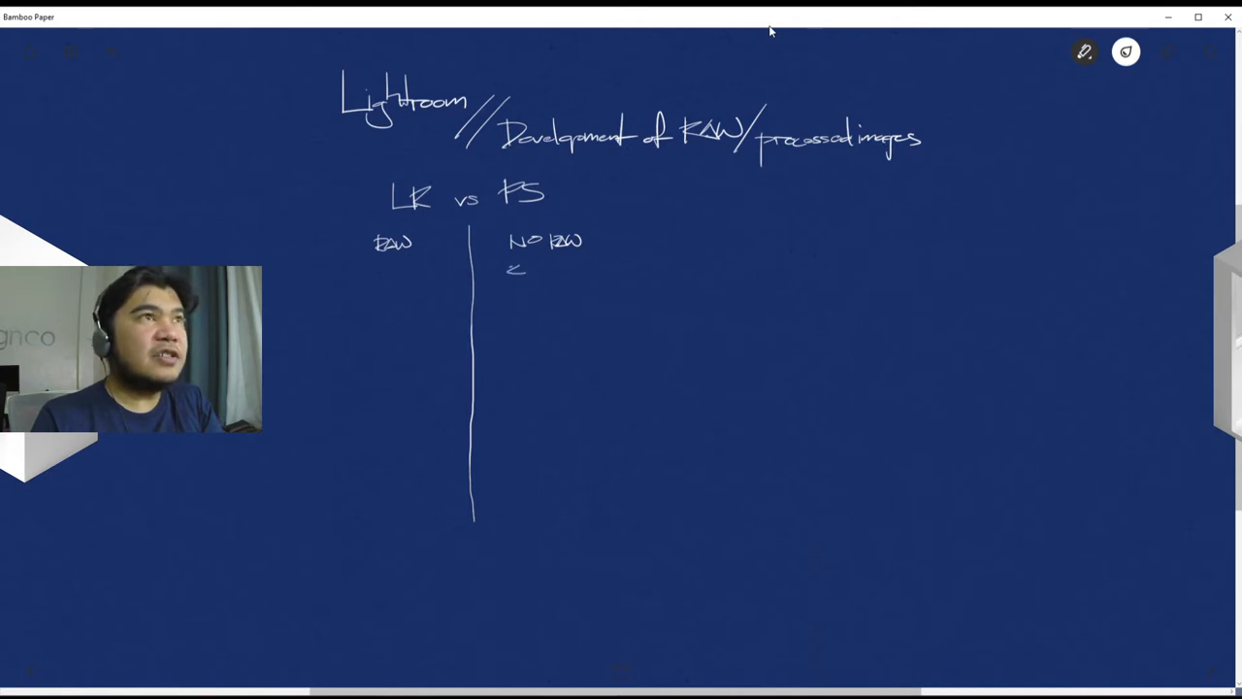
{"action": "left_click_drag", "start_coordinate": [509, 272], "coordinate": [559, 272]}
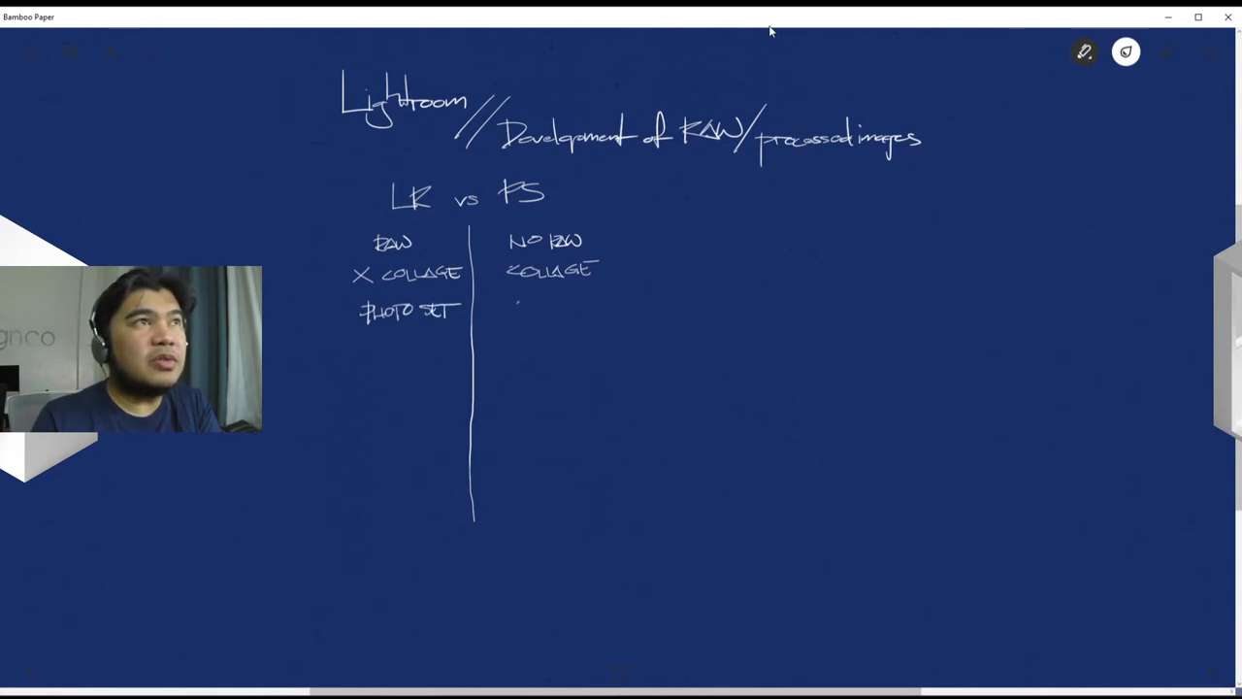
Step: Add 1×1 opposite PHOTO SET and the SYNC versus AUTOMATION row
{"action": "left_click_drag", "start_coordinate": [514, 307], "coordinate": [567, 311]}
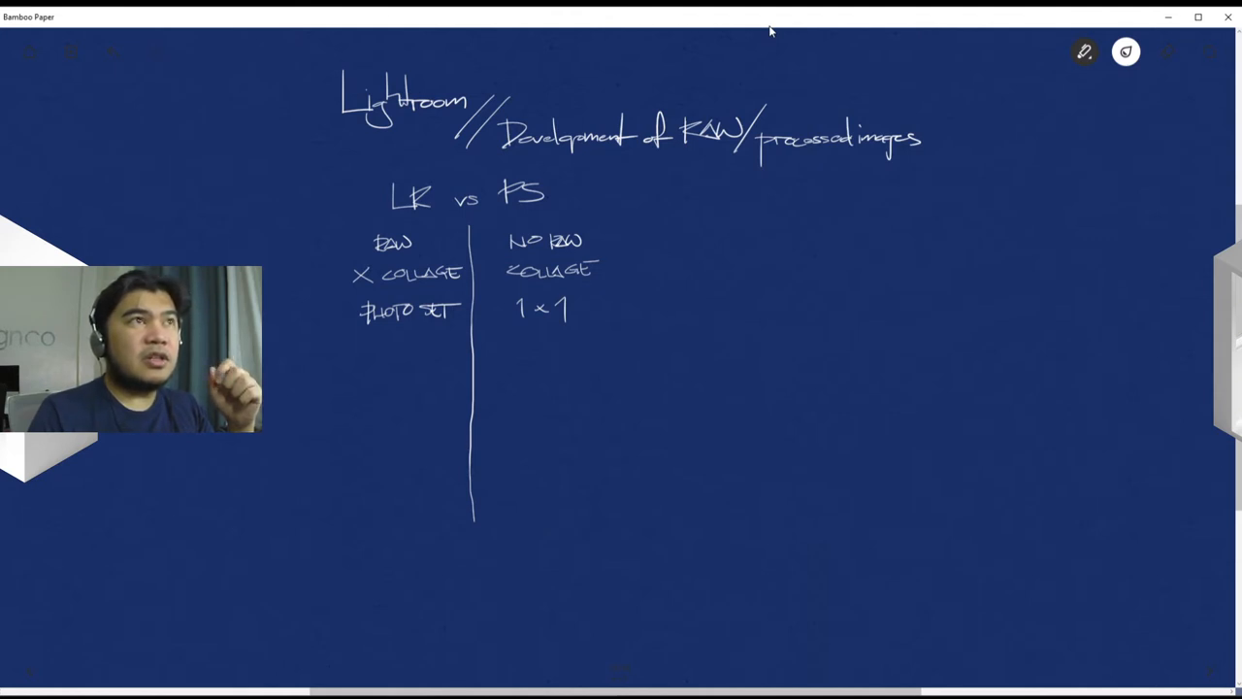
{"action": "left_click_drag", "start_coordinate": [509, 346], "coordinate": [553, 353]}
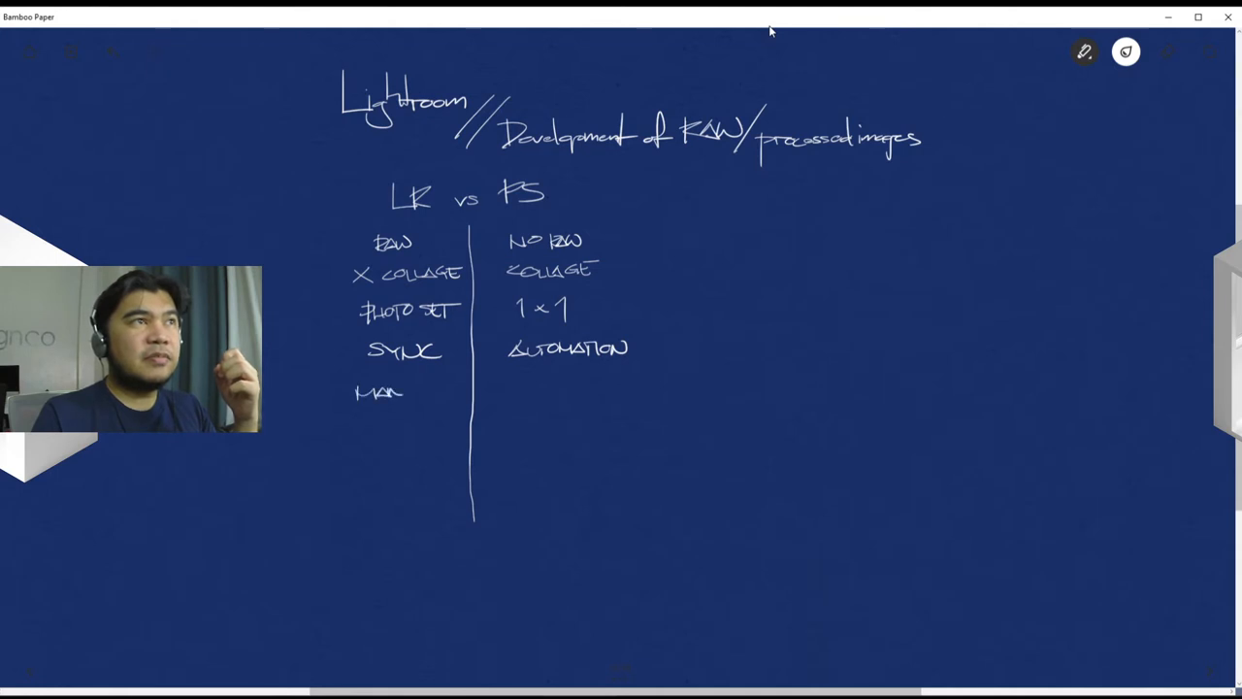
Step: Write MANAGER against TASK BASED, then INTERFACE in the LR column
{"action": "left_click_drag", "start_coordinate": [392, 392], "coordinate": [446, 396]}
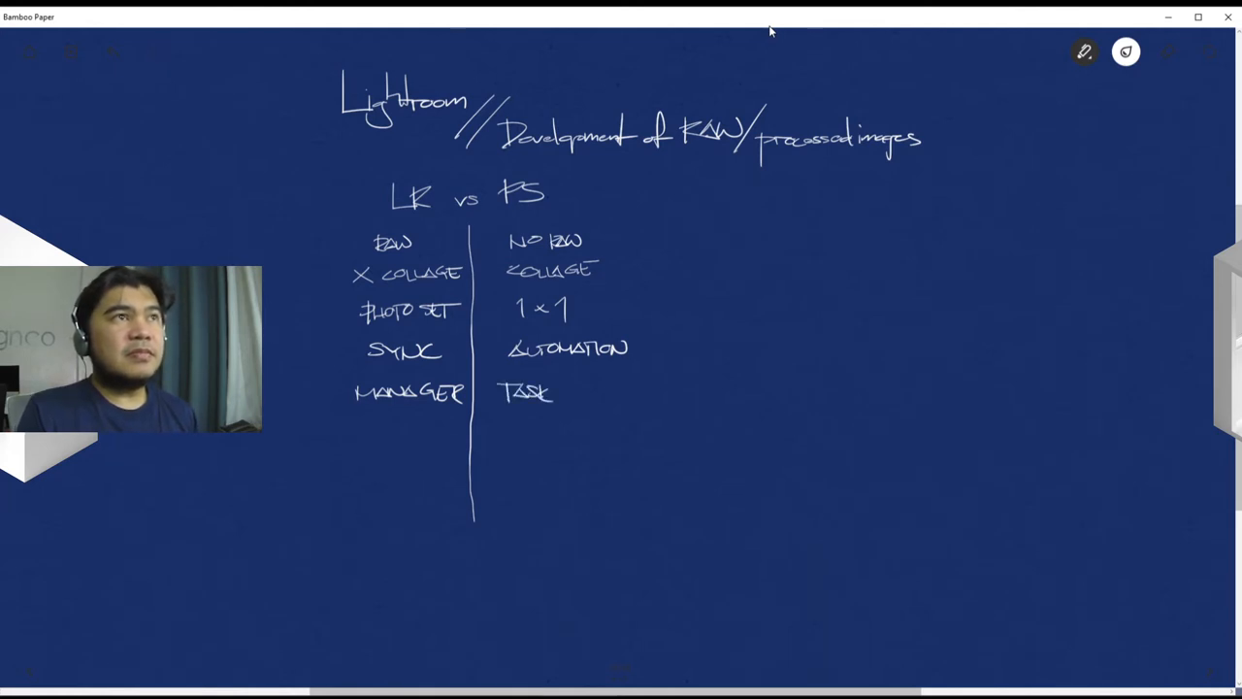
{"action": "left_click_drag", "start_coordinate": [559, 392], "coordinate": [601, 392]}
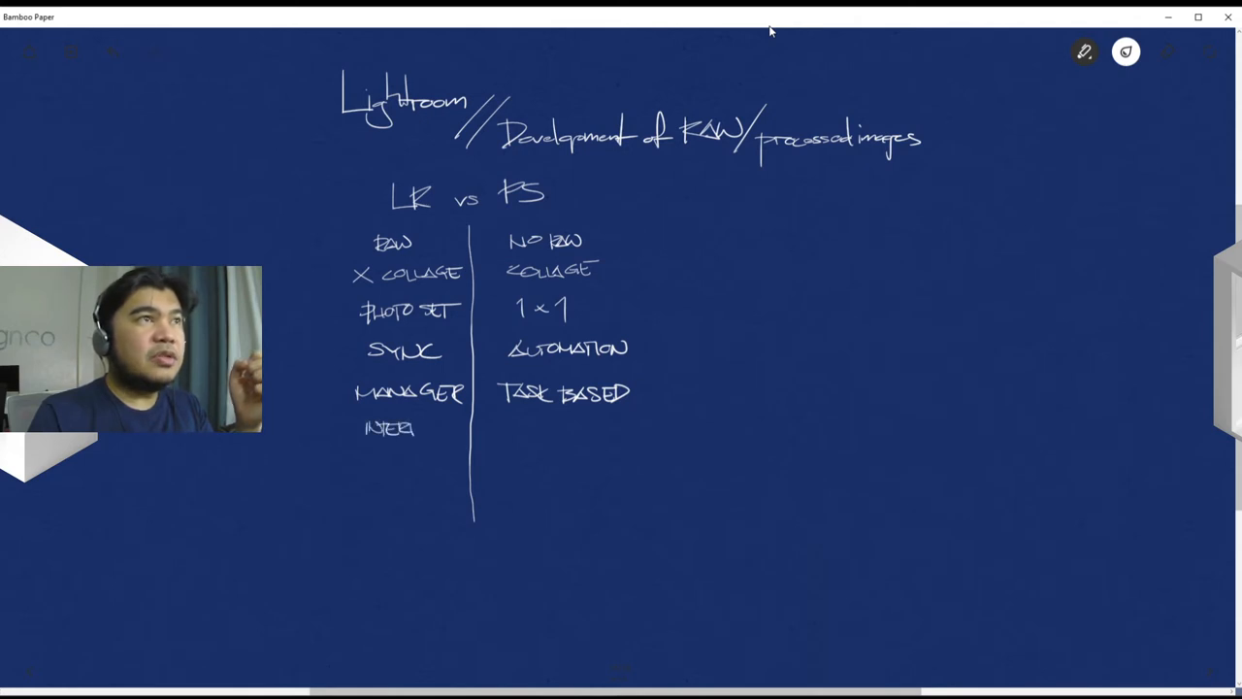
{"action": "left_click_drag", "start_coordinate": [388, 429], "coordinate": [462, 429]}
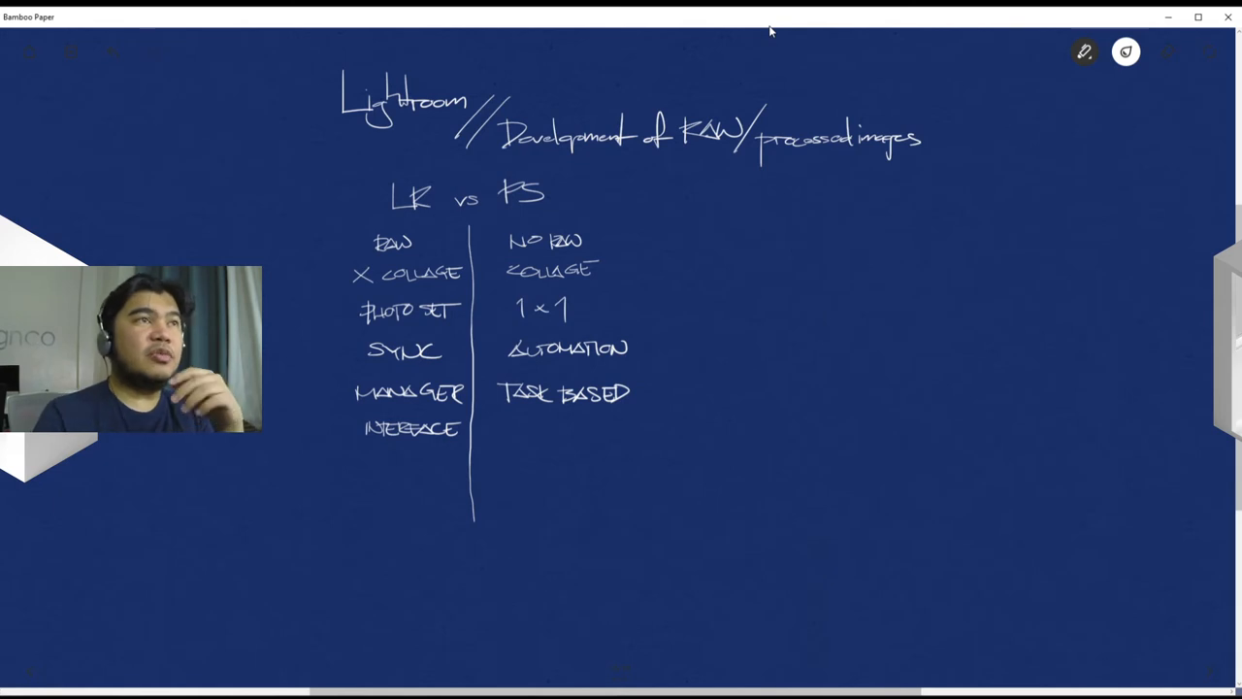
Step: Write INTERFACE in the PS column to complete the row
{"action": "left_click_drag", "start_coordinate": [501, 431], "coordinate": [509, 424]}
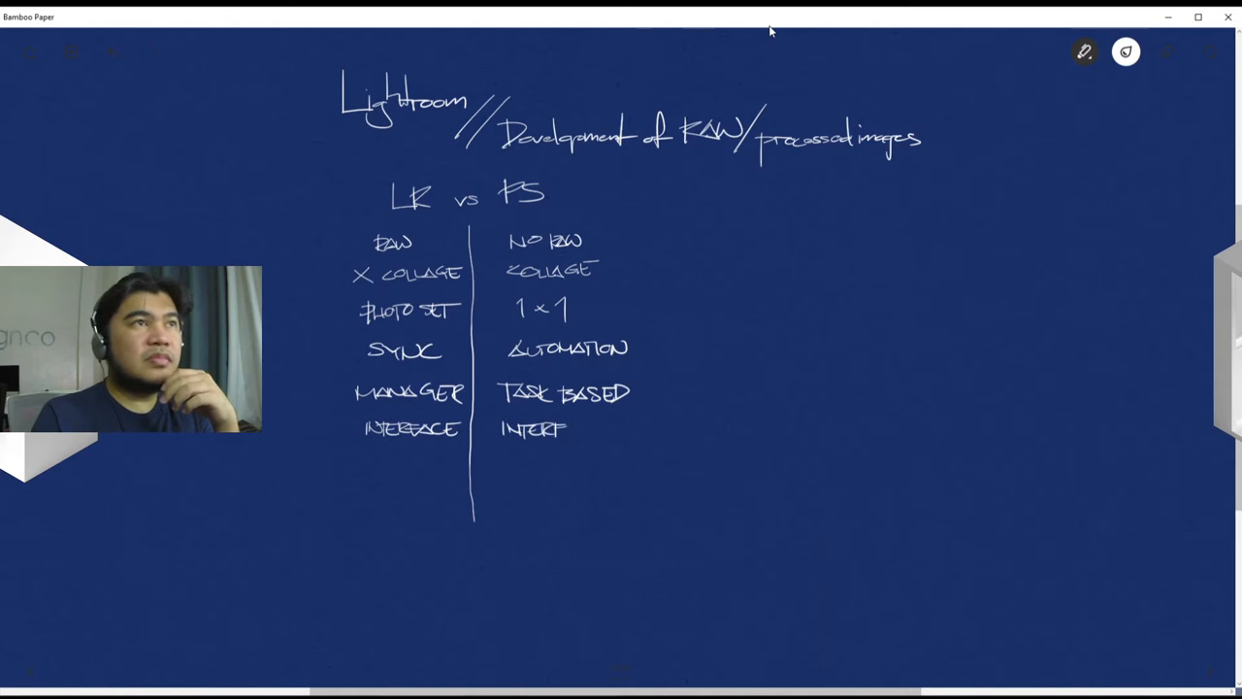
{"action": "type", "text": "ACE"}
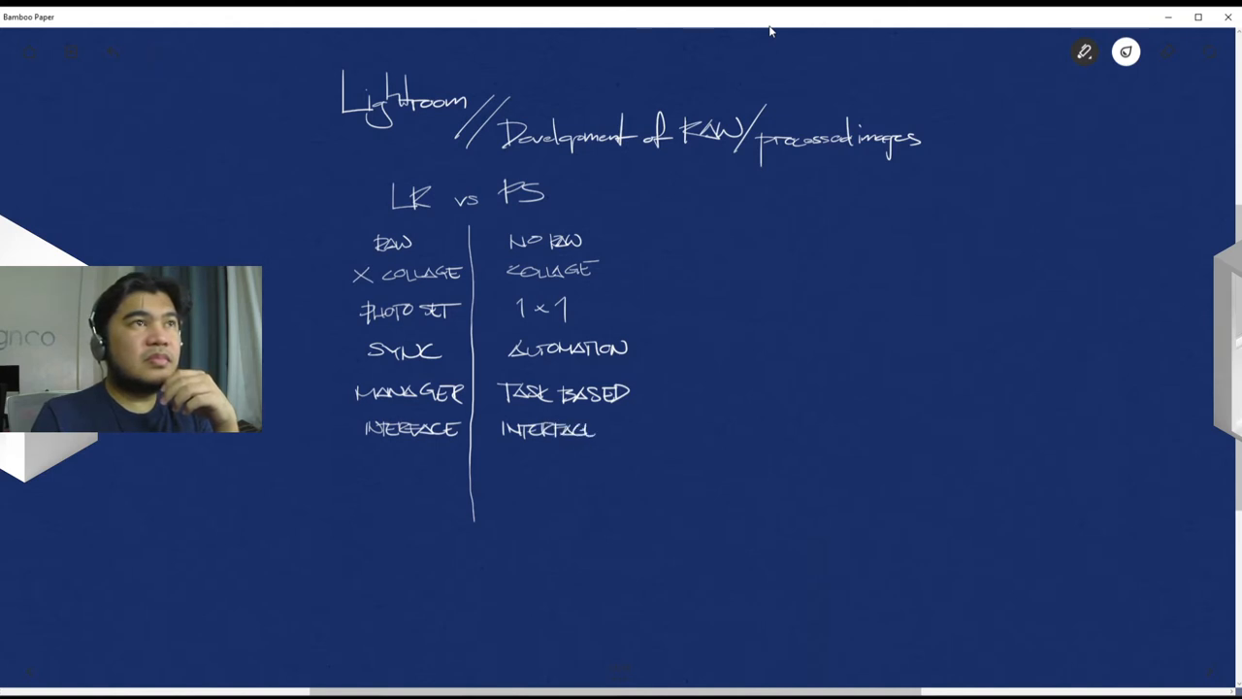
{"action": "left_click_drag", "start_coordinate": [602, 431], "coordinate": [617, 442]}
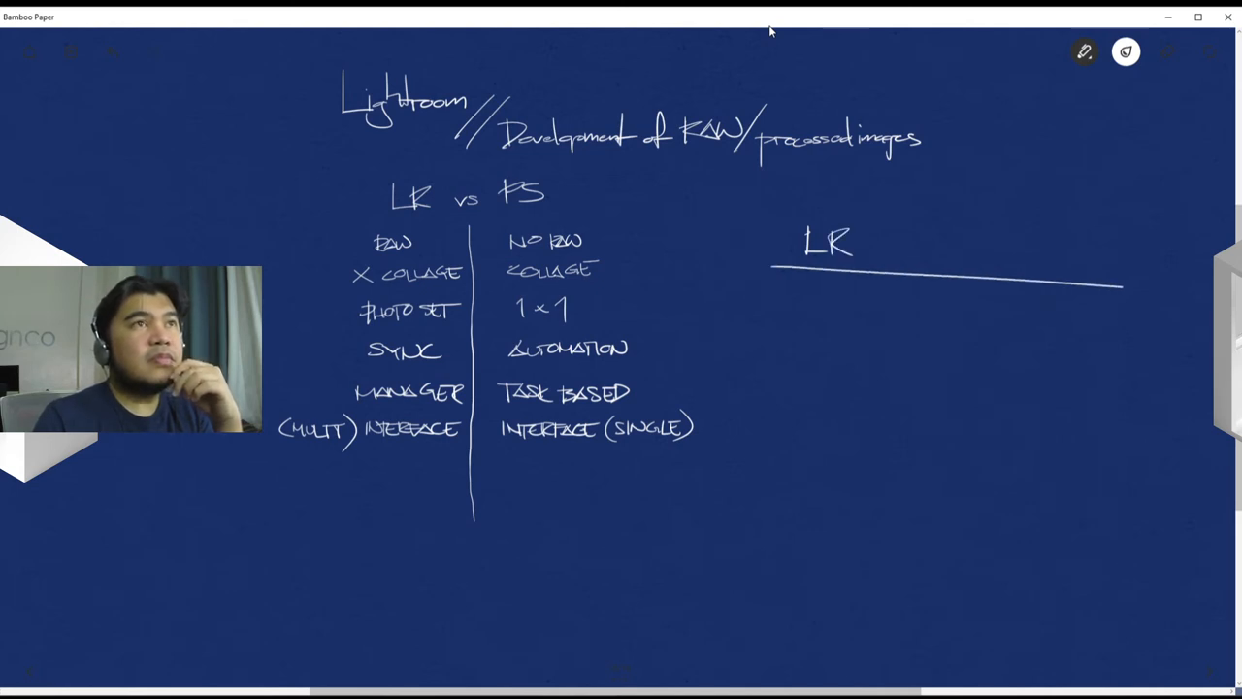
Step: List HIGHLIGHTS & SHADOWS and WHITES & BLACKS under the LR heading
{"action": "left_click_drag", "start_coordinate": [767, 271], "coordinate": [758, 548]}
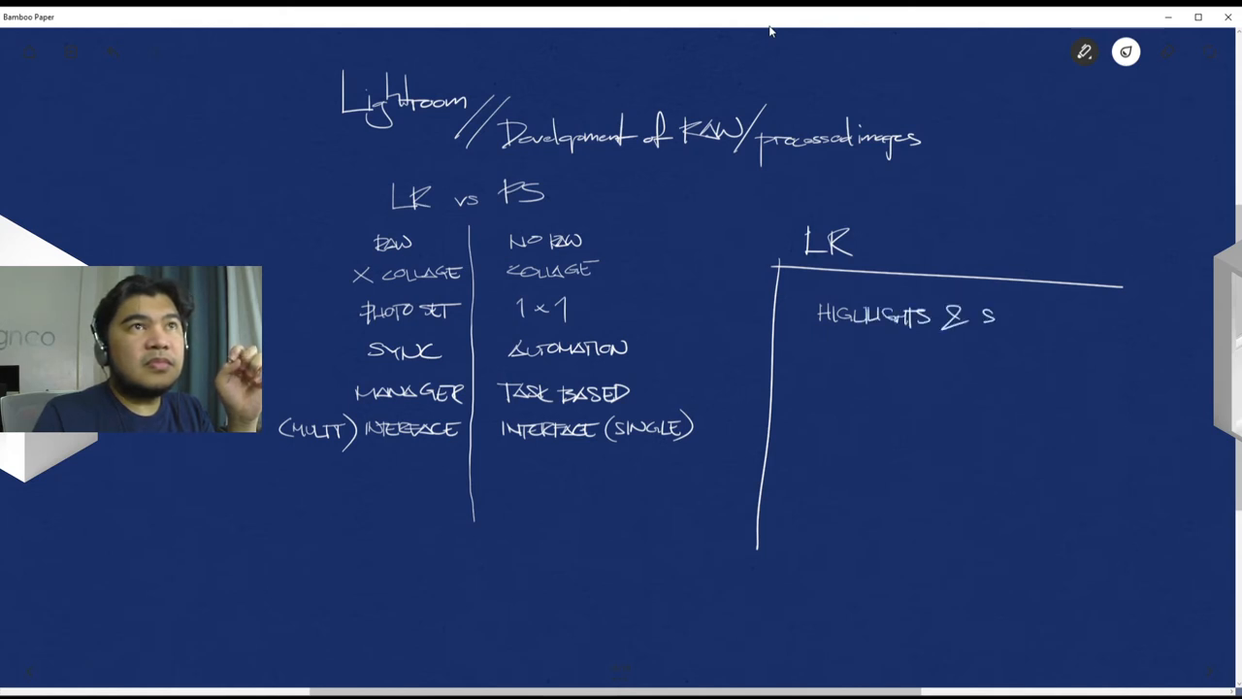
{"action": "type", "text": "SHADOWS"}
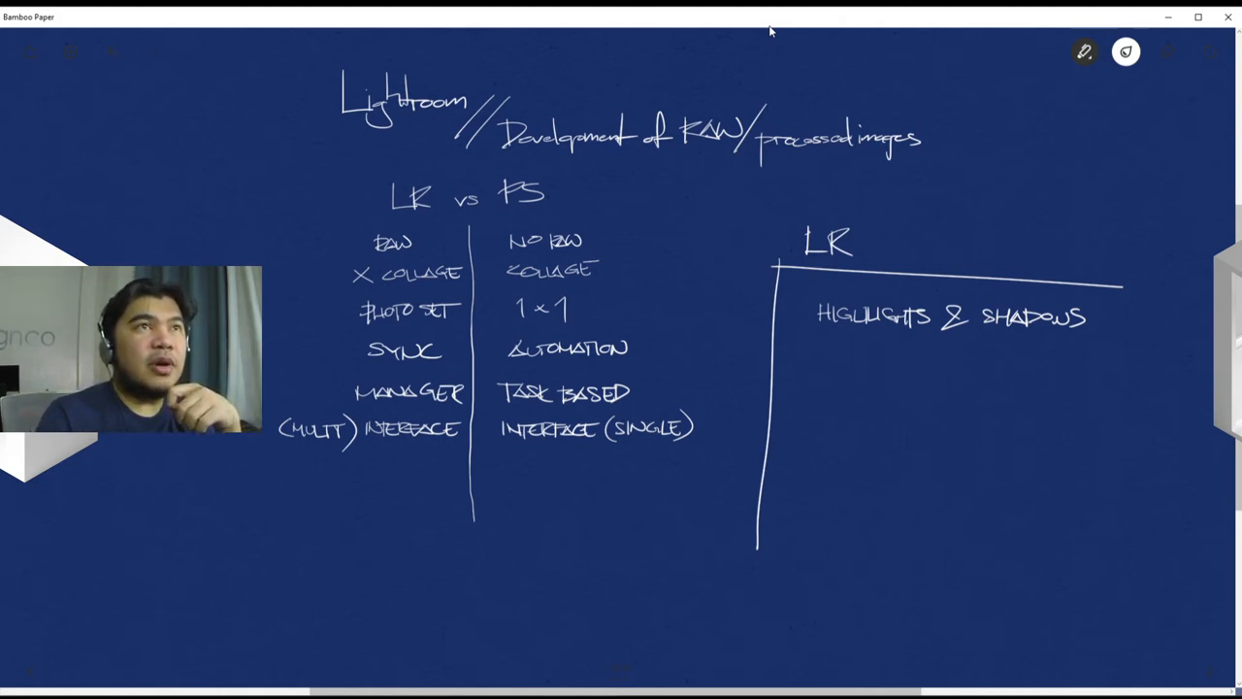
{"action": "left_click_drag", "start_coordinate": [819, 349], "coordinate": [873, 350]}
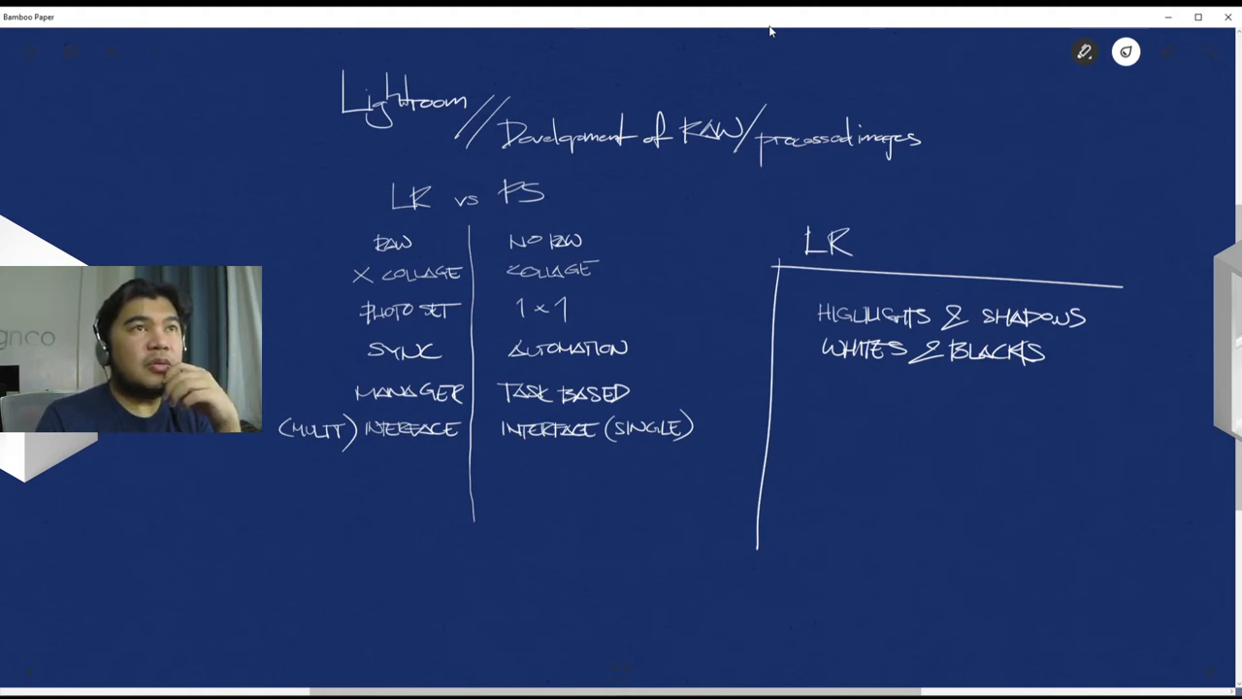
{"action": "left_click_drag", "start_coordinate": [873, 392], "coordinate": [864, 485]}
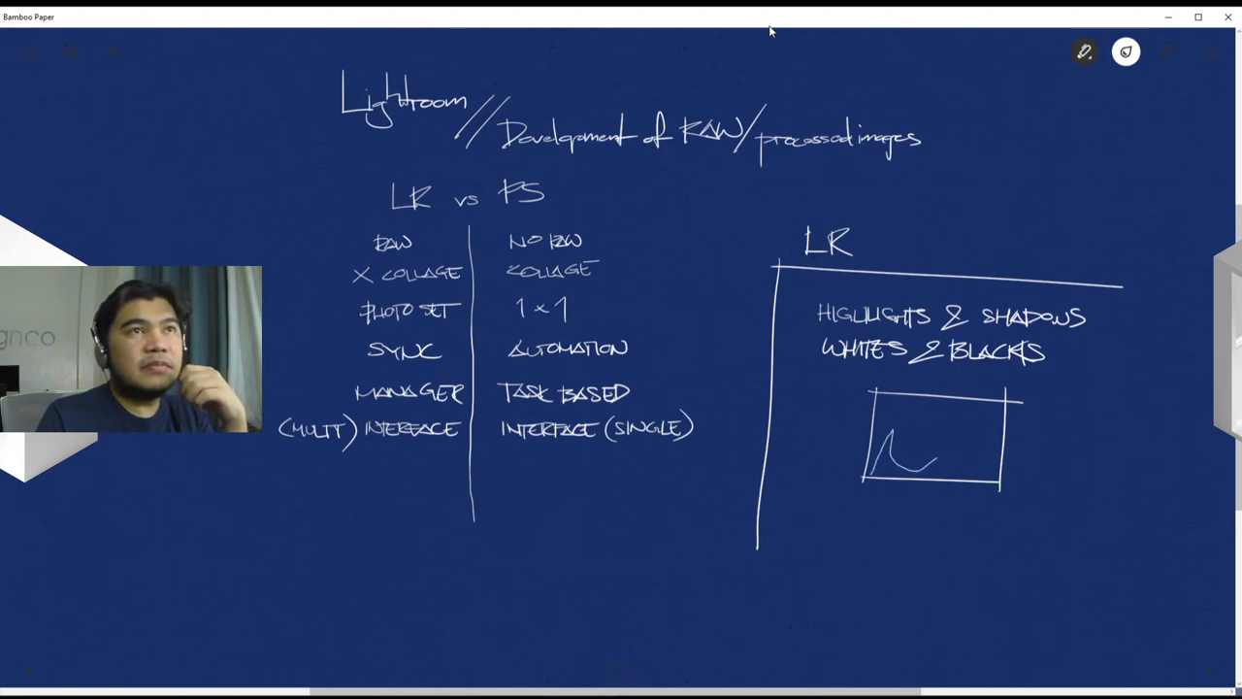
Step: Draw a peaked histogram curve spanning the box under WHITES & BLACKS
{"action": "left_click_drag", "start_coordinate": [931, 456], "coordinate": [990, 417]}
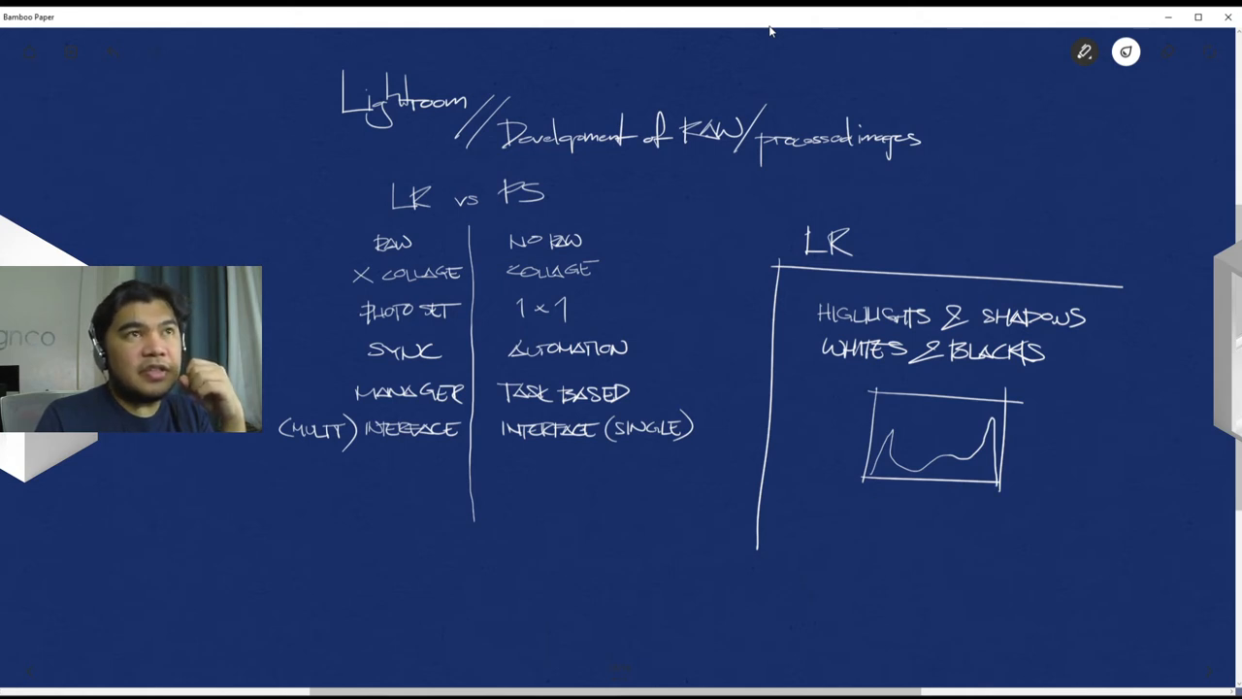
{"action": "left_click_drag", "start_coordinate": [854, 495], "coordinate": [858, 503]}
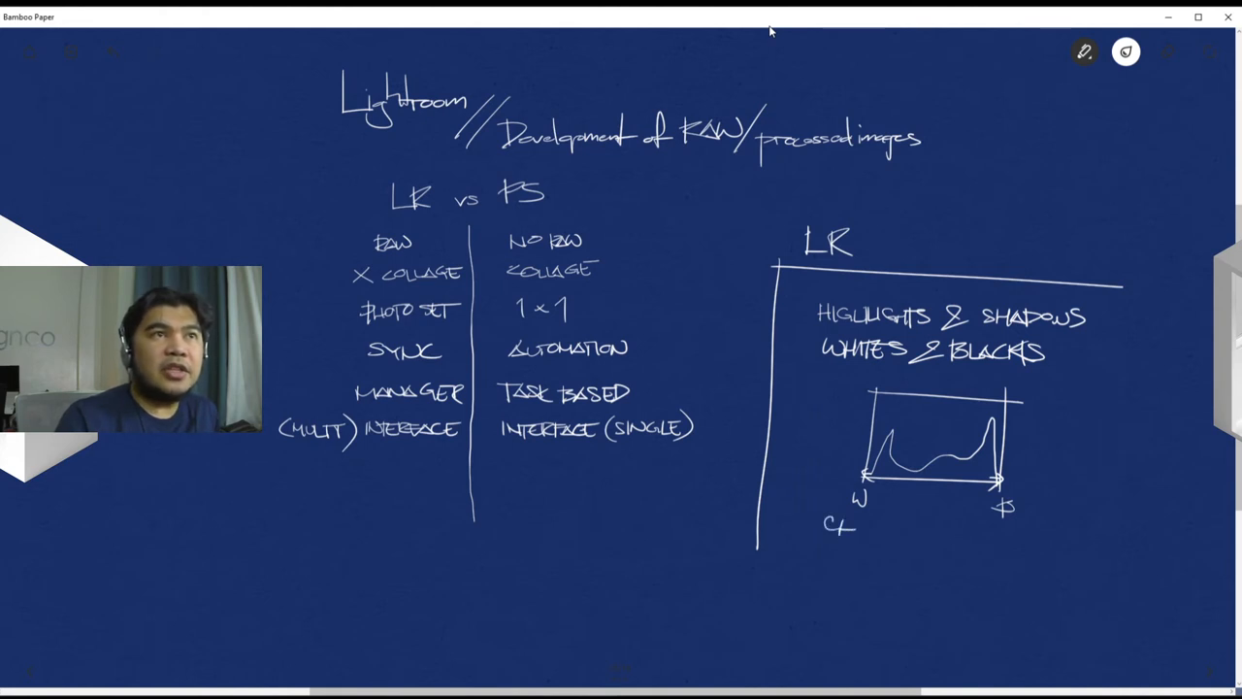
Step: Write CLARITY, PERSPECTIVE CORRECTION and LENS CORRECTIONS below the histogram
{"action": "type", "text": "CLARITY"}
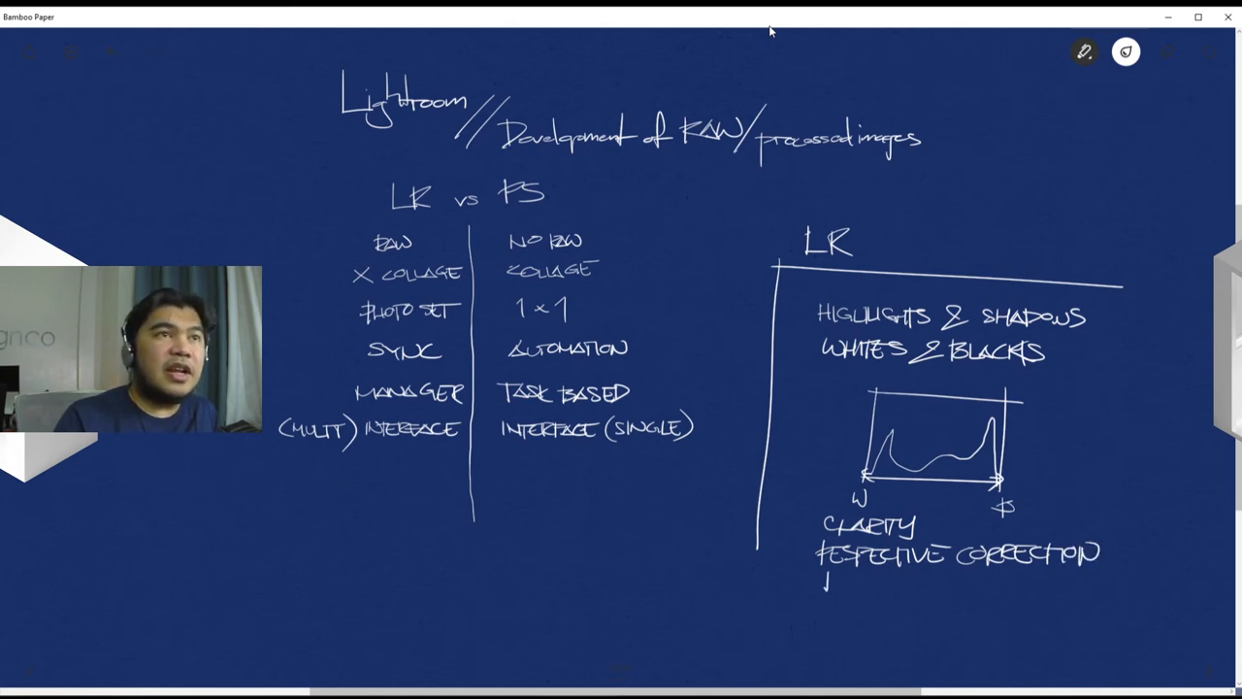
{"action": "type", "text": "LENS CORRECTIO"}
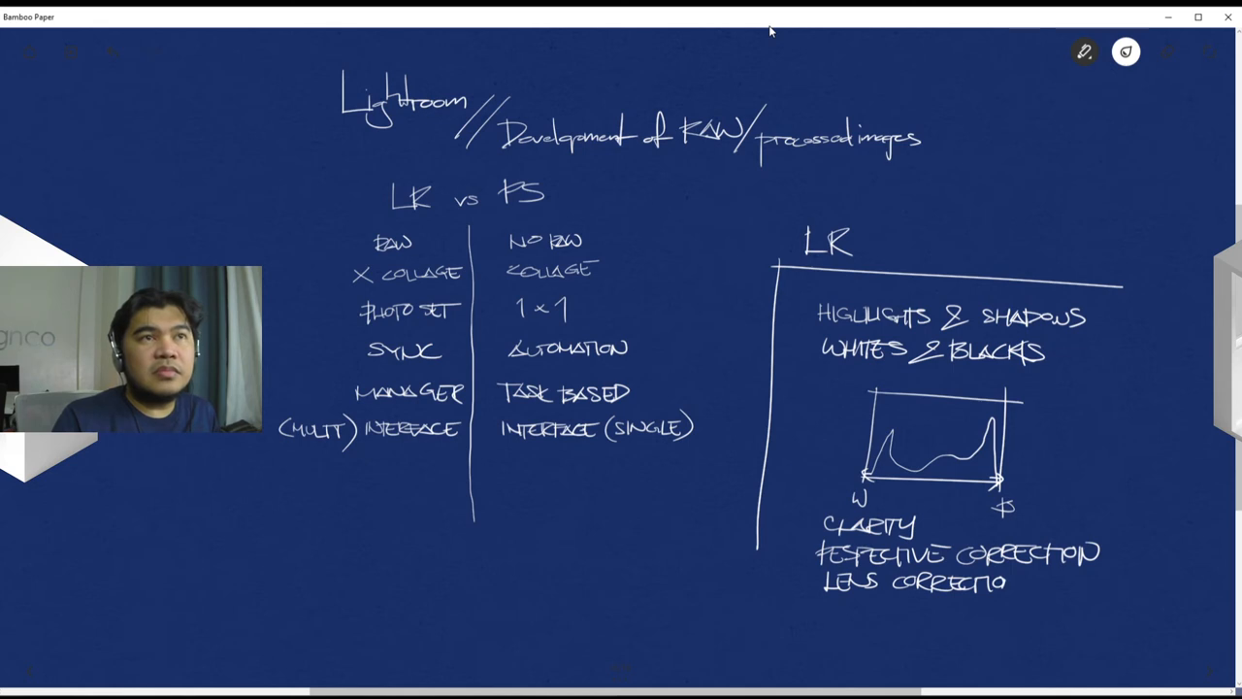
{"action": "type", "text": "S"}
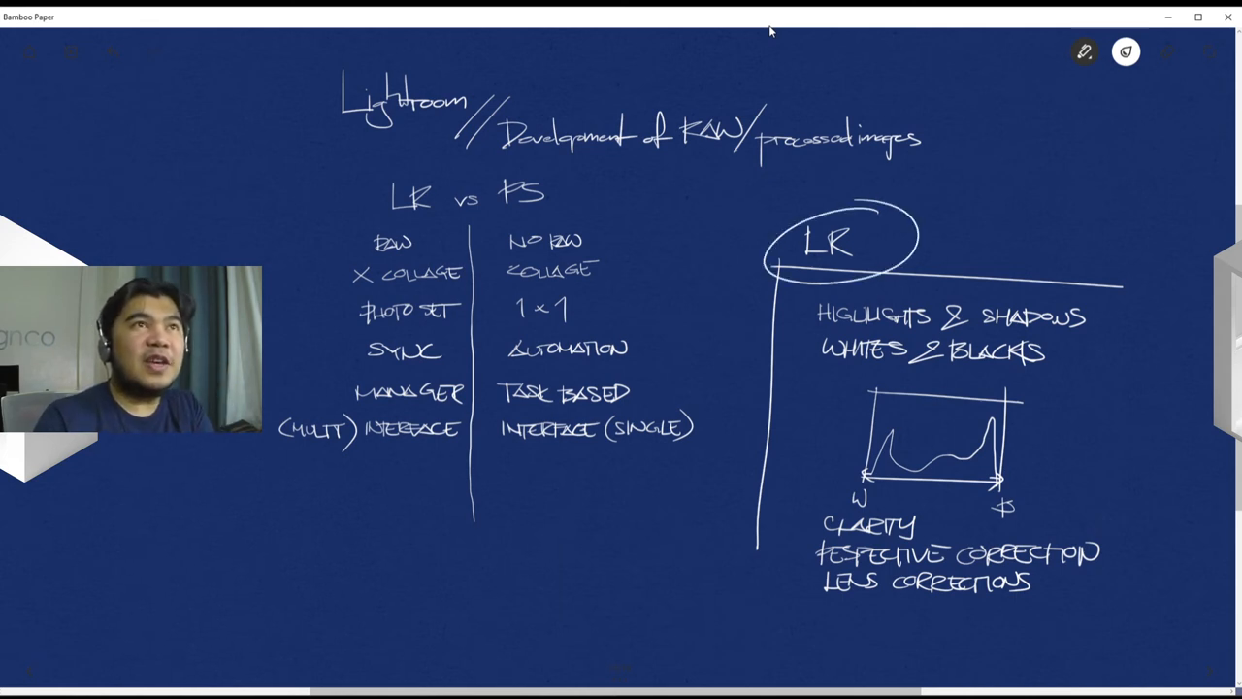
Step: Draw a line from the circled LR heading to a handwritten PRINTING note
{"action": "left_click_drag", "start_coordinate": [896, 210], "coordinate": [994, 175]}
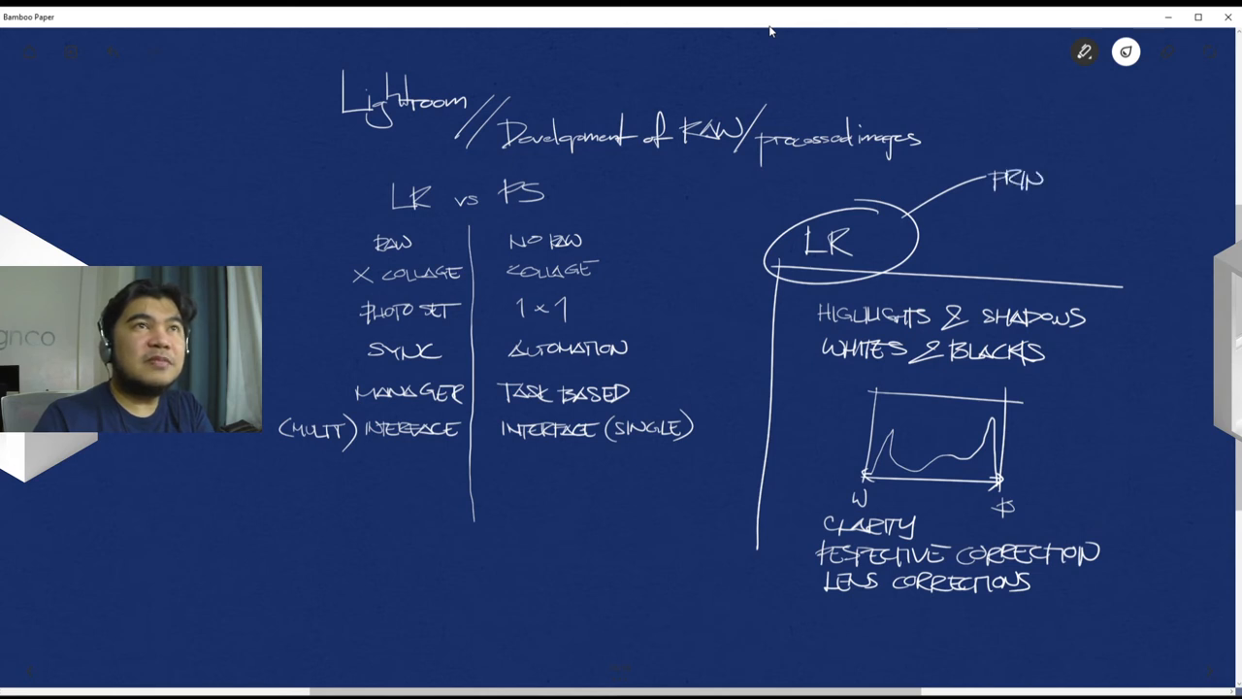
{"action": "type", "text": "TING"}
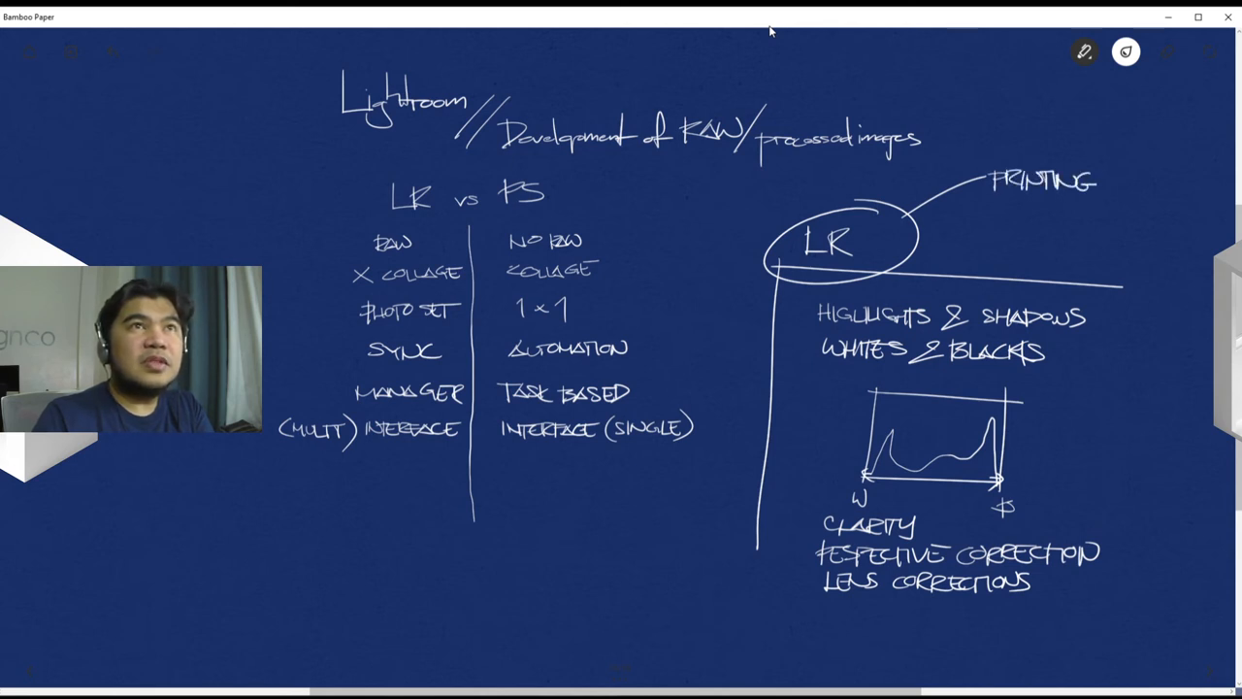